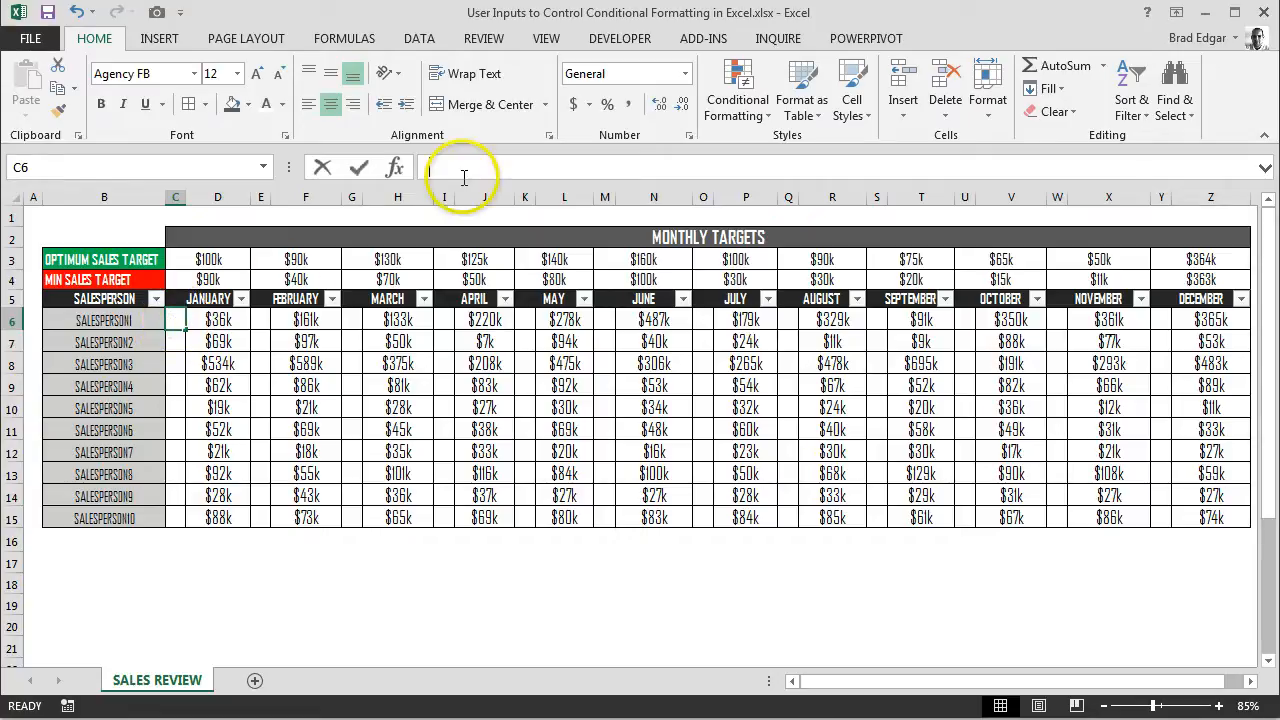
Enter =D6 in C6 to mirror January's first sales figure, then select C6:C15.
{"action": "type", "text": "="}
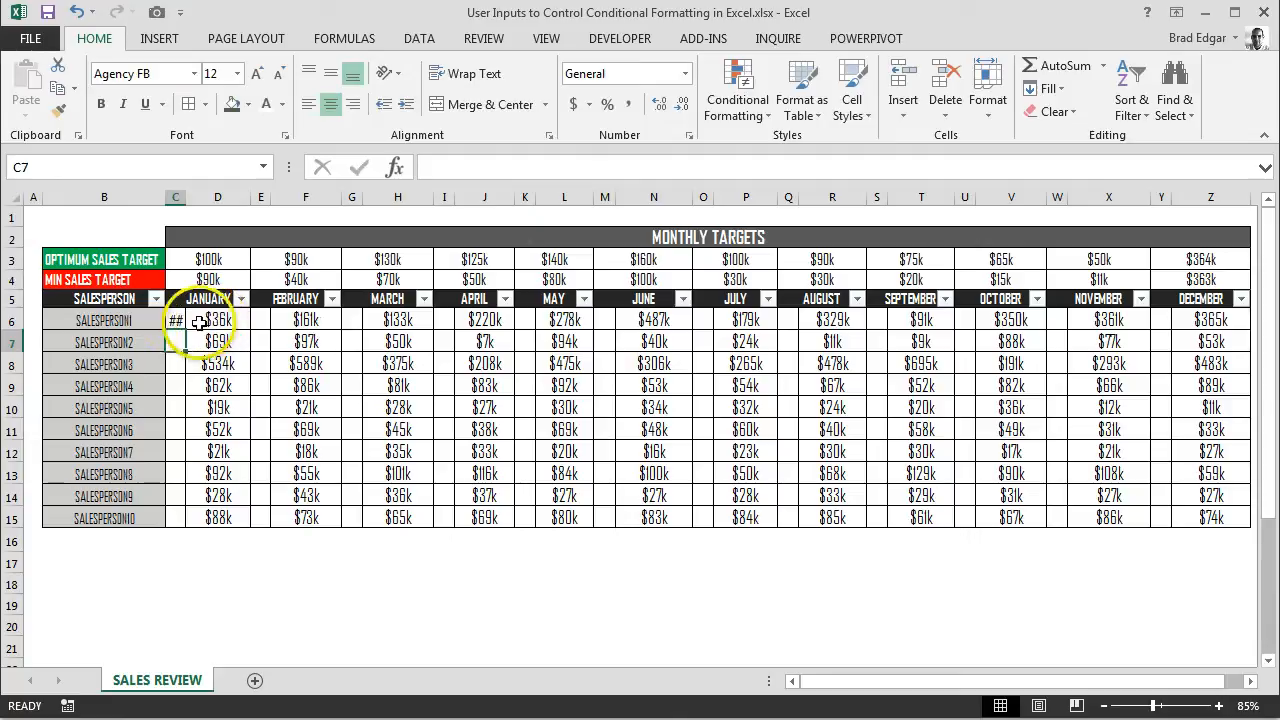
{"action": "left_click", "coordinate": [177, 319]}
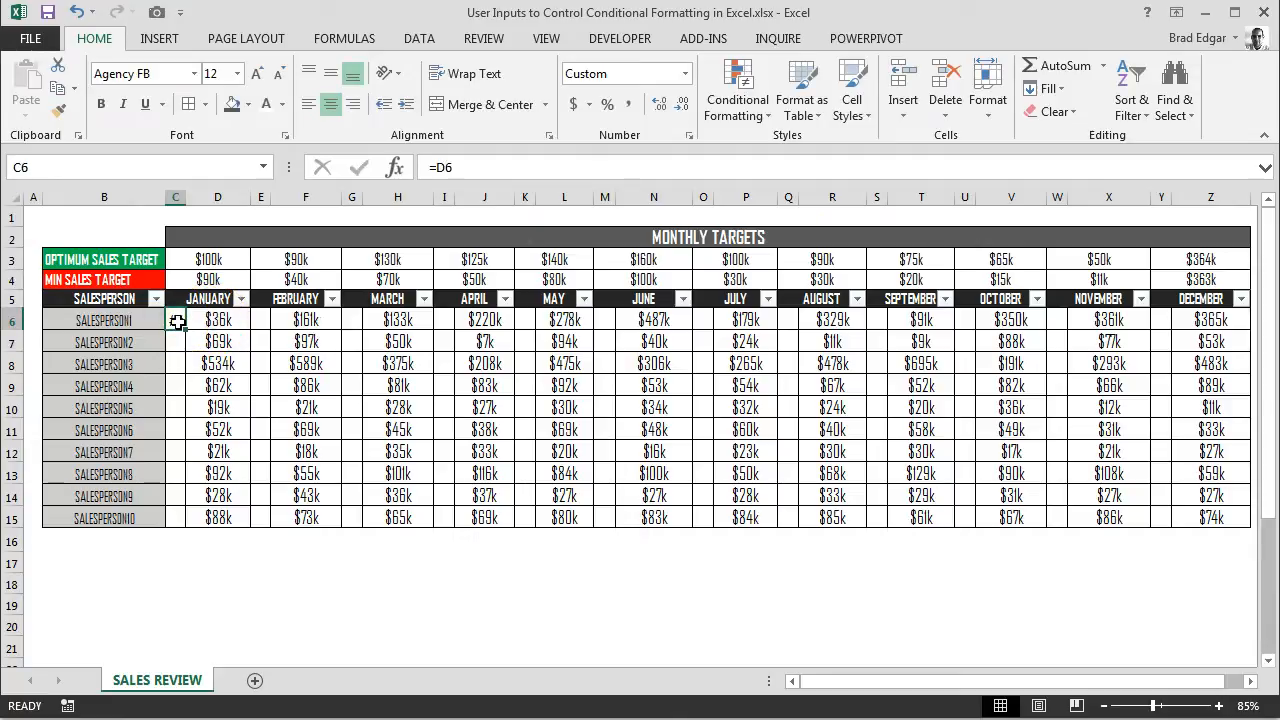
{"action": "left_click_drag", "start_coordinate": [176, 319], "coordinate": [176, 517]}
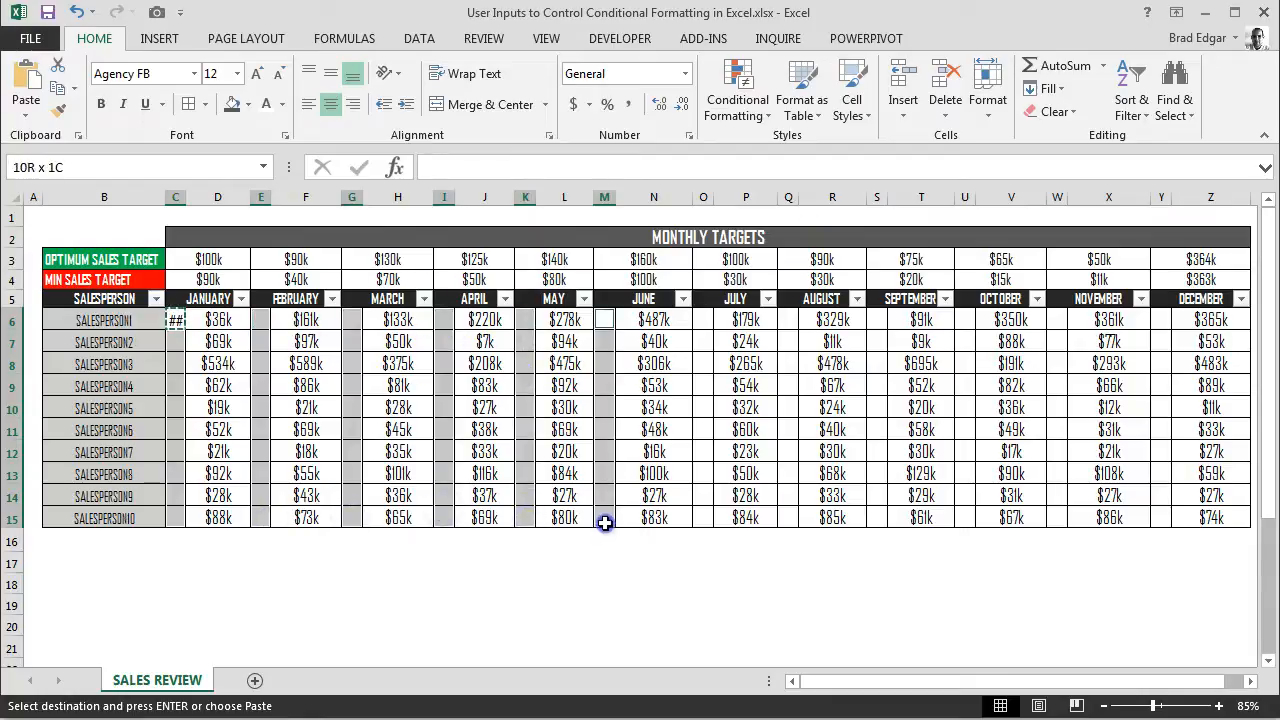
Paste the reference formula into every empty helper column beside the months, rows 6–15.
{"action": "left_click", "coordinate": [703, 319]}
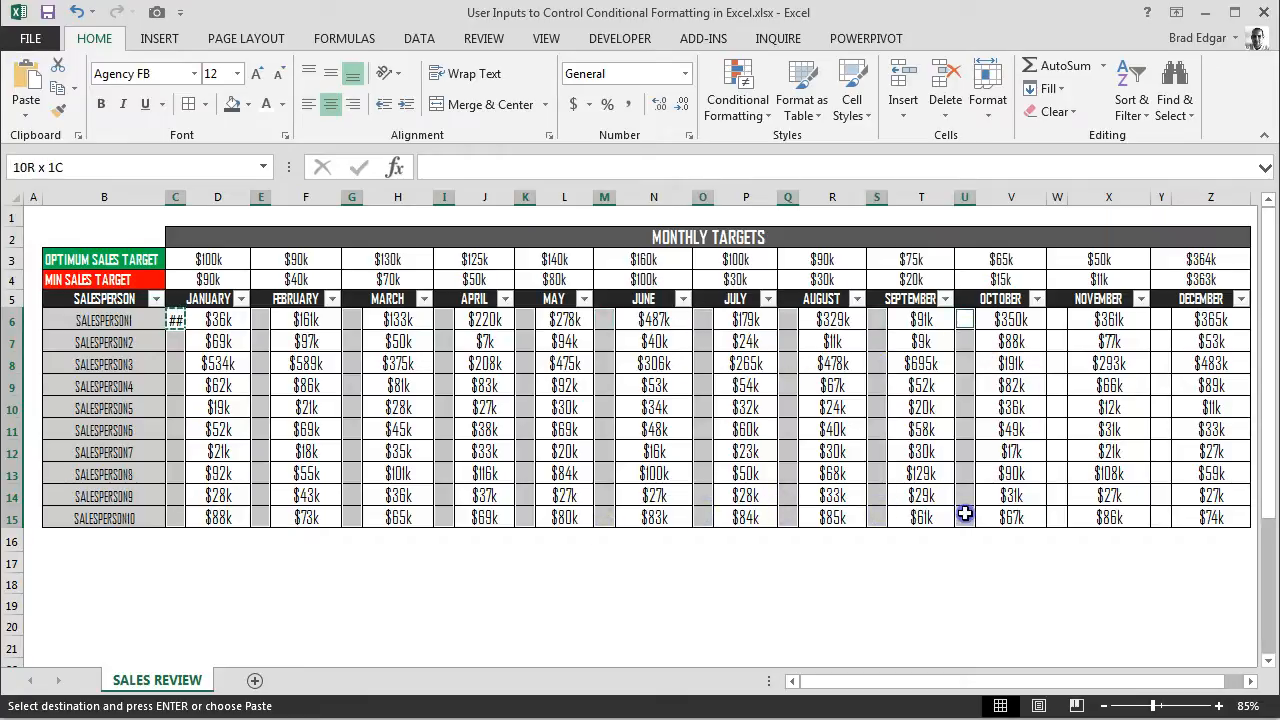
{"action": "left_click", "coordinate": [1057, 319]}
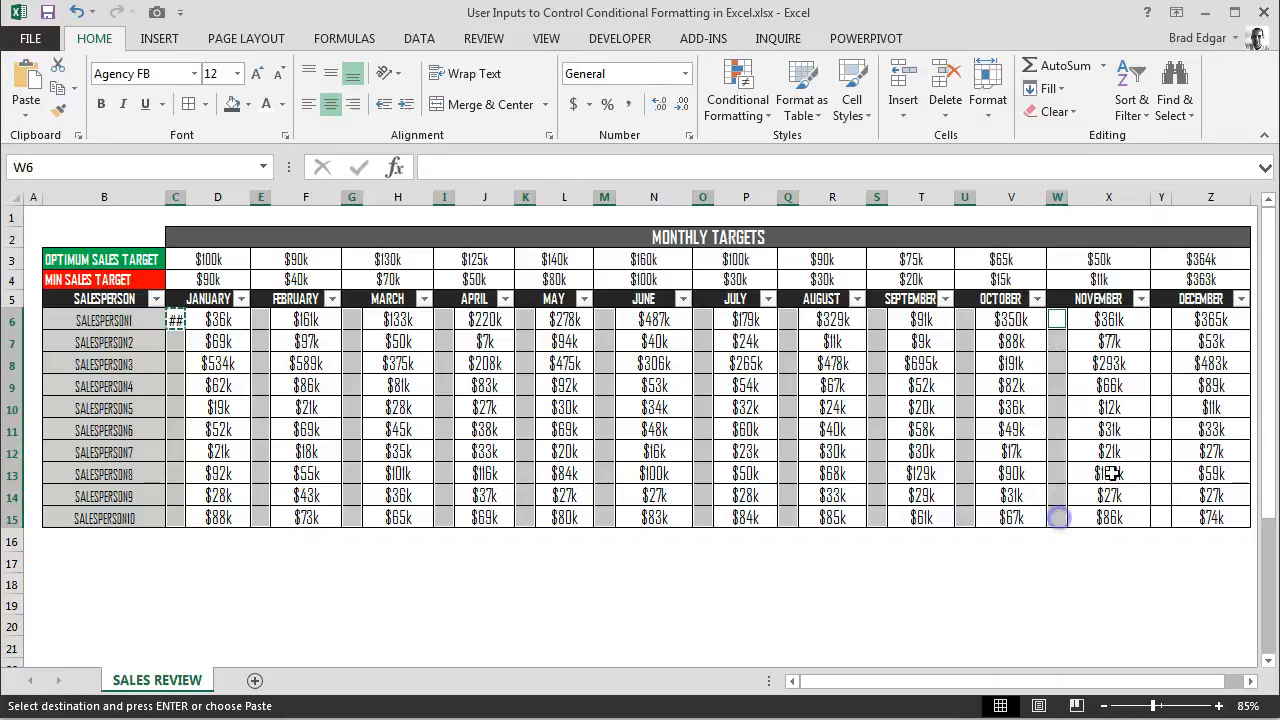
{"action": "left_click", "coordinate": [1161, 319]}
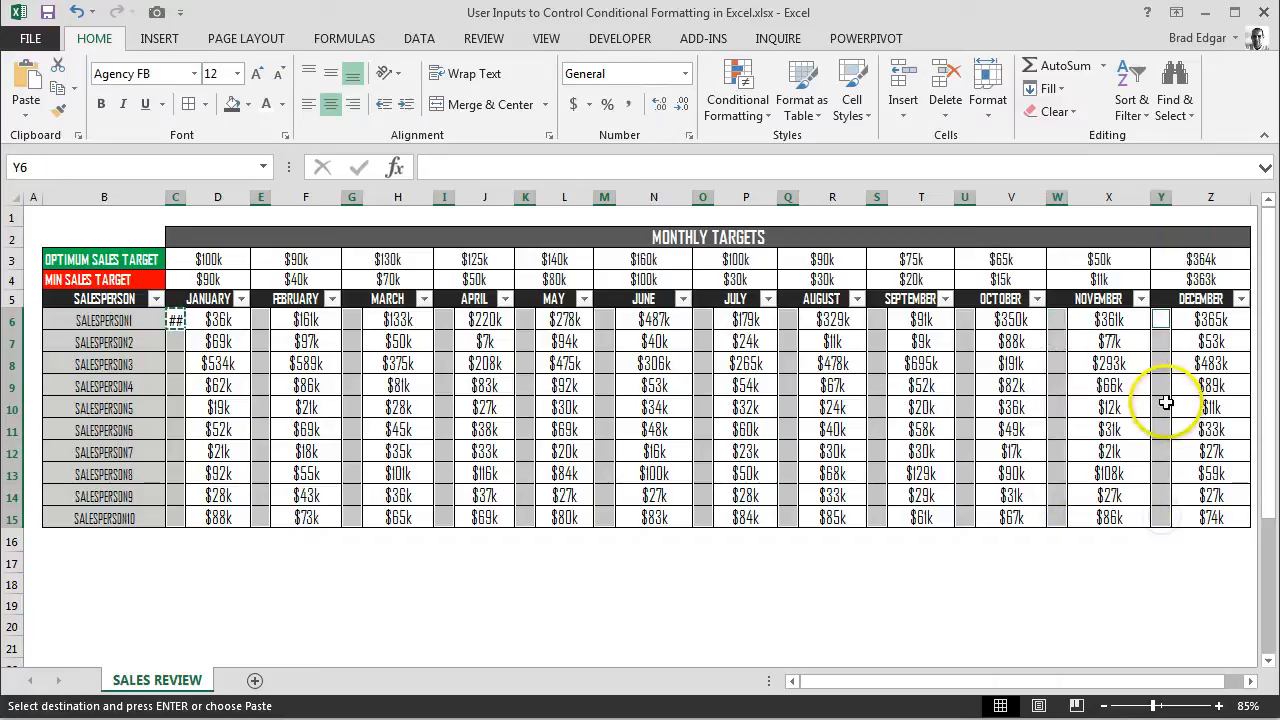
{"action": "right_click", "coordinate": [1165, 405]}
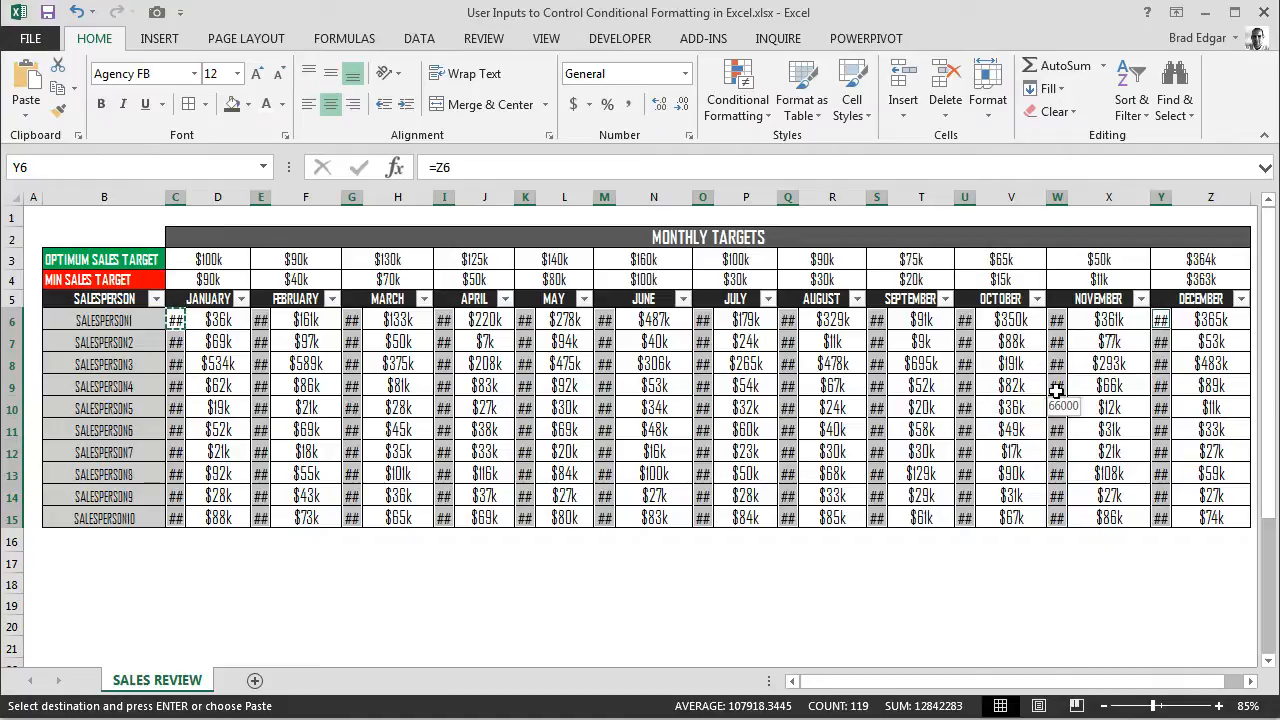
{"action": "right_click", "coordinate": [175, 319]}
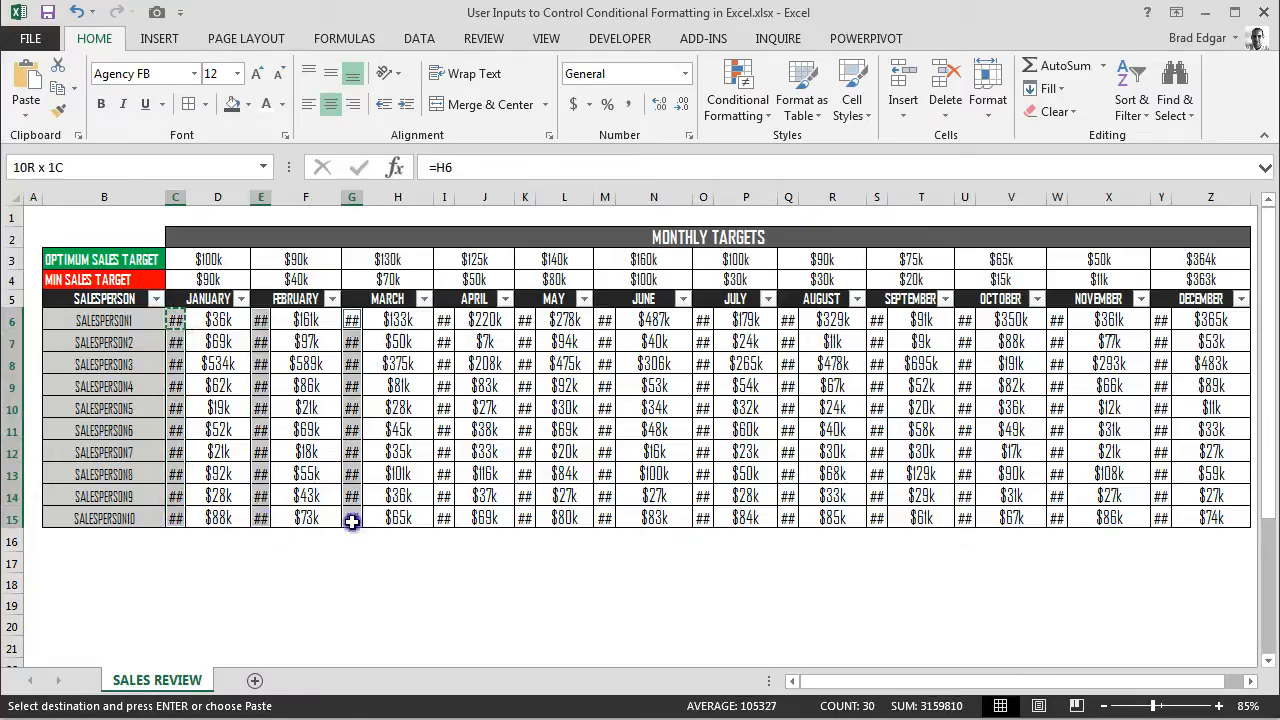
{"action": "left_click", "coordinate": [524, 320]}
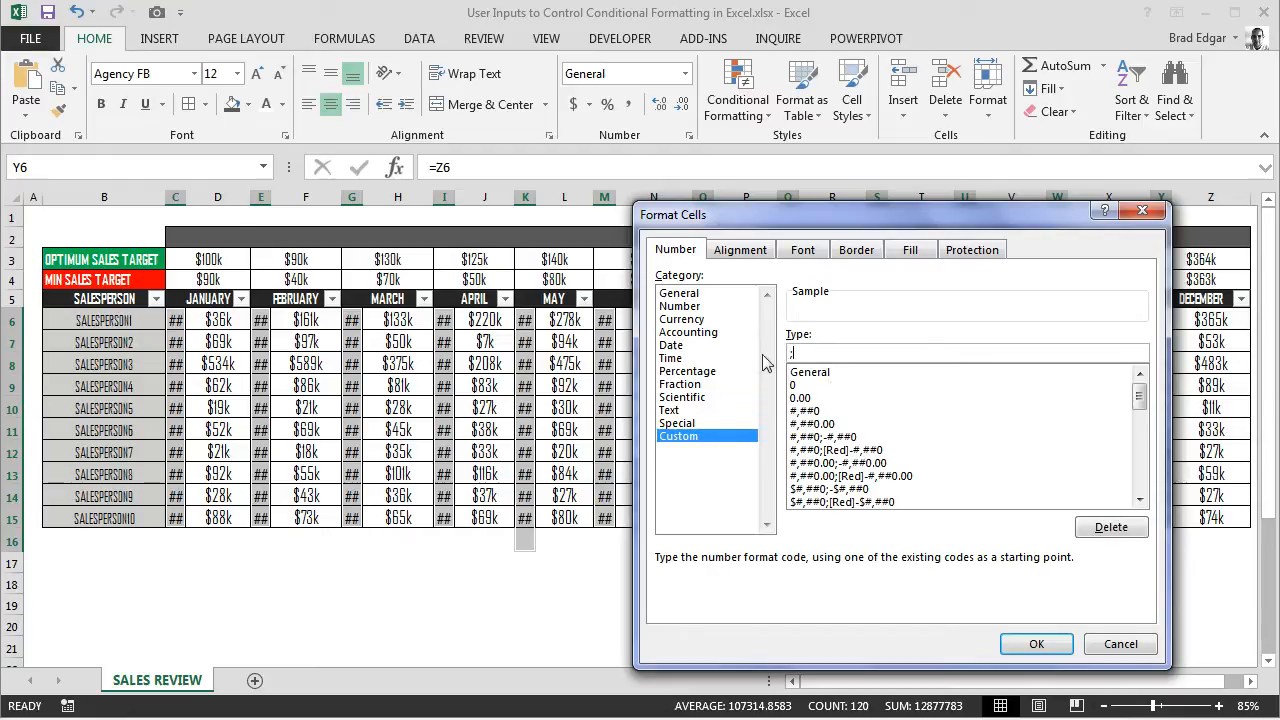
Apply the ;;; custom number format so the helper columns' values are invisible.
{"action": "type", "text": ";;"}
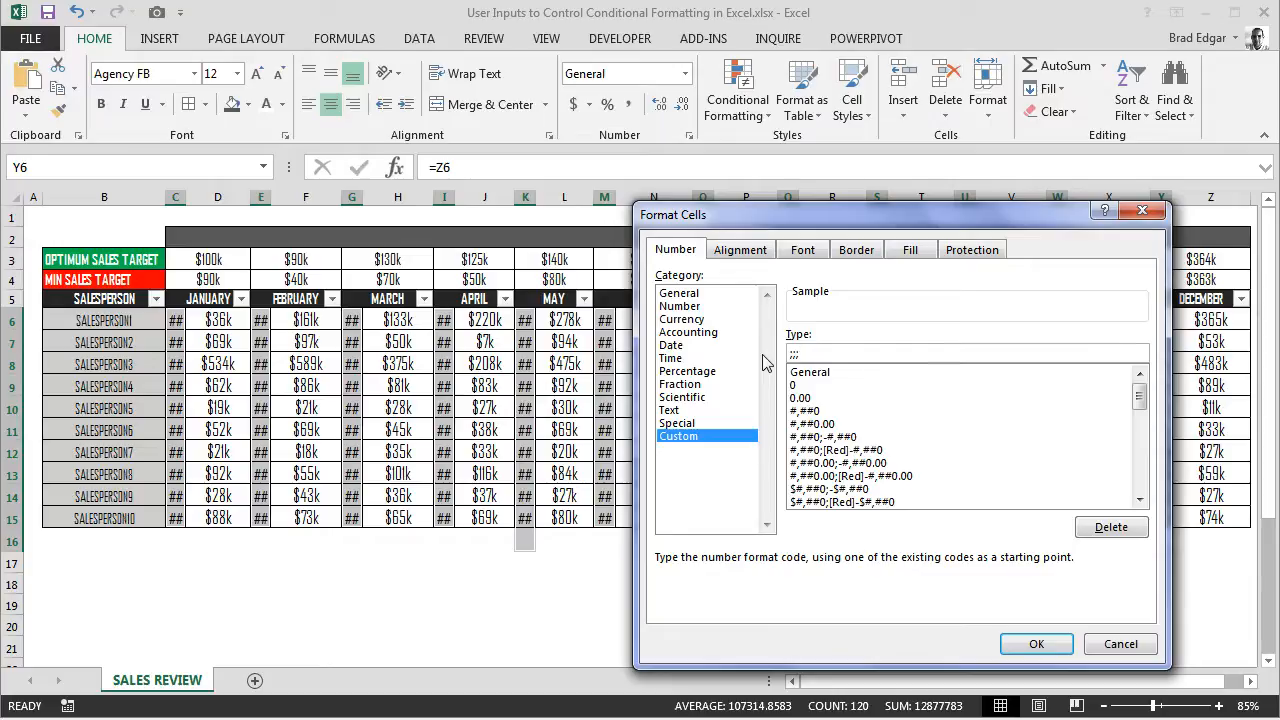
{"action": "left_click", "coordinate": [1036, 643]}
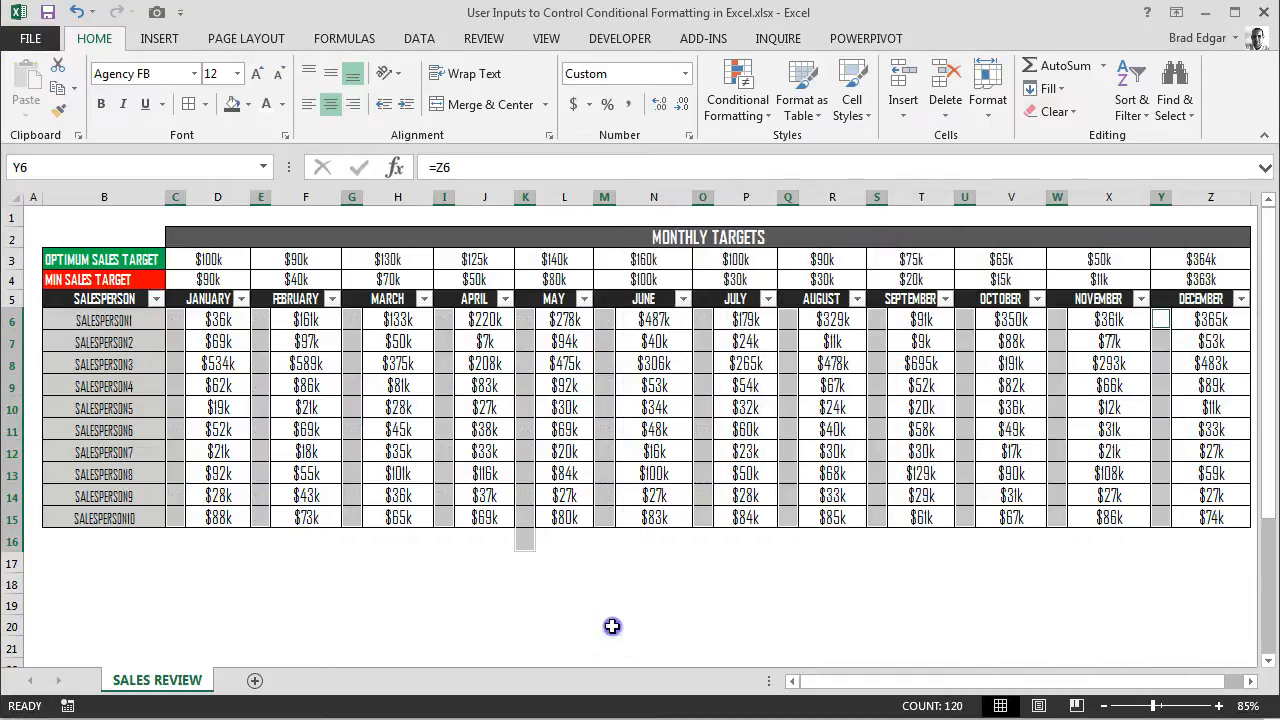
{"action": "left_click", "coordinate": [175, 319]}
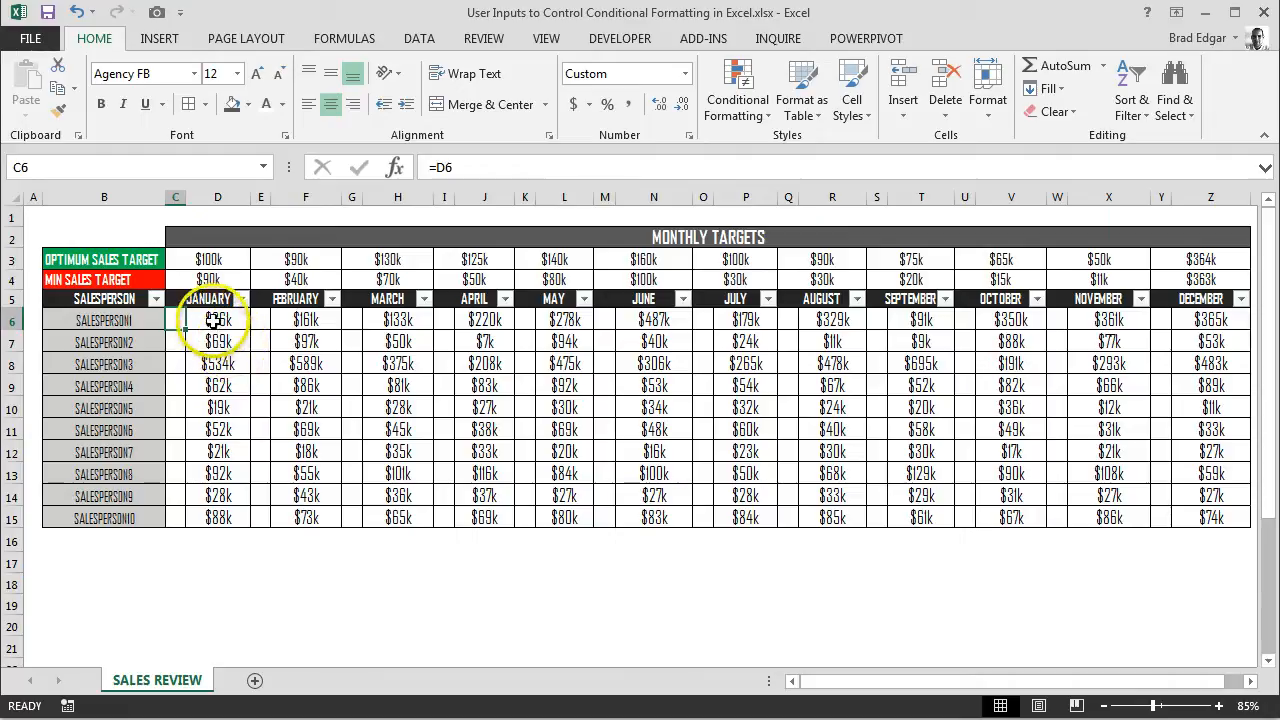
{"action": "left_click", "coordinate": [217, 341]}
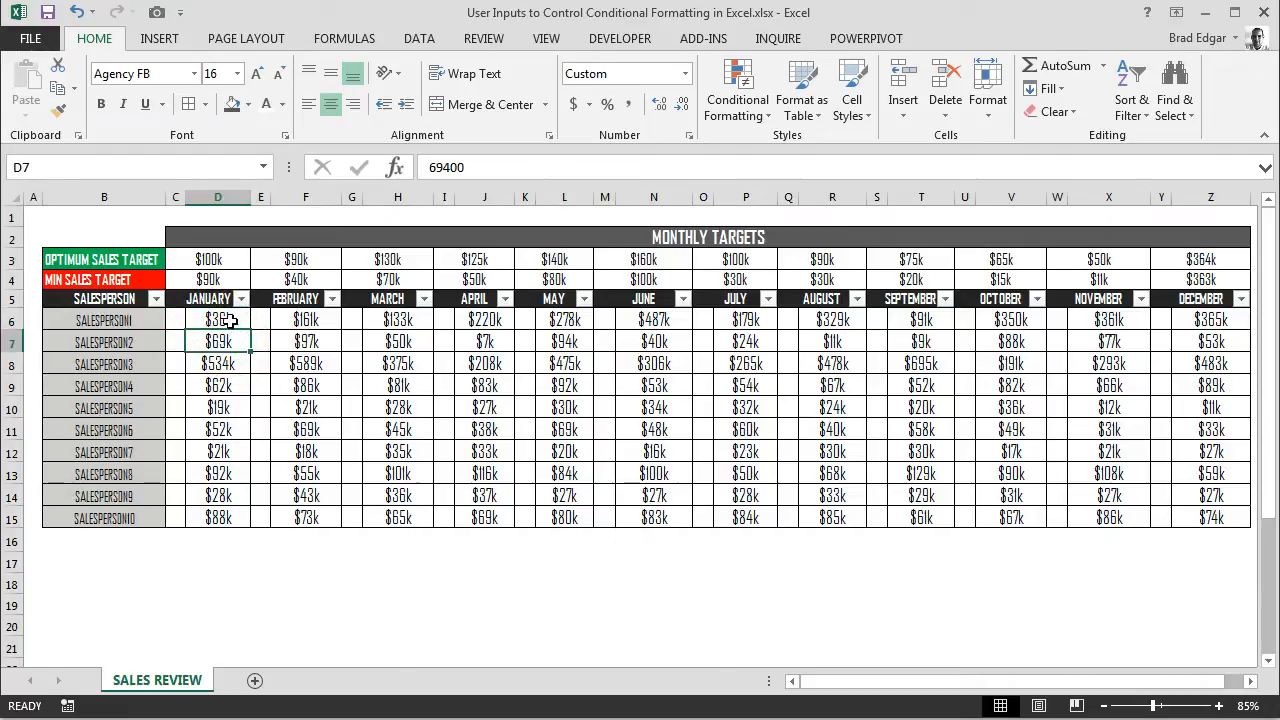
{"action": "left_click", "coordinate": [217, 319]}
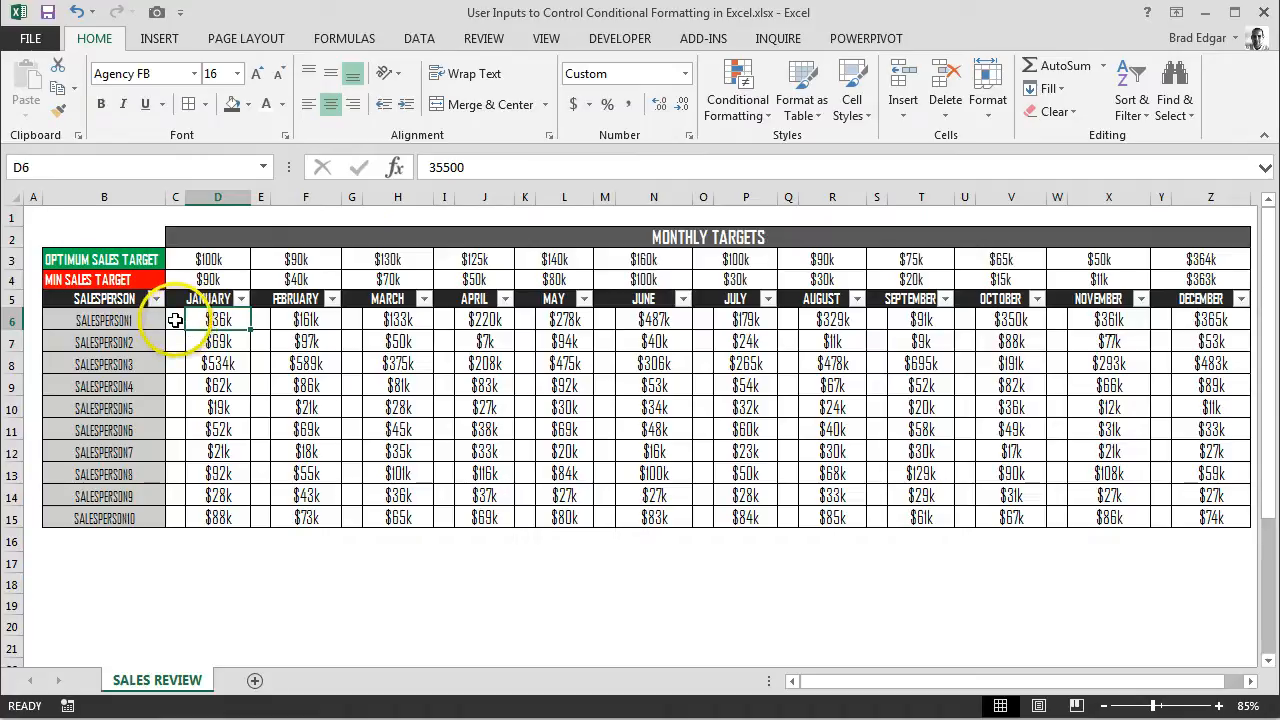
{"action": "left_click", "coordinate": [175, 319]}
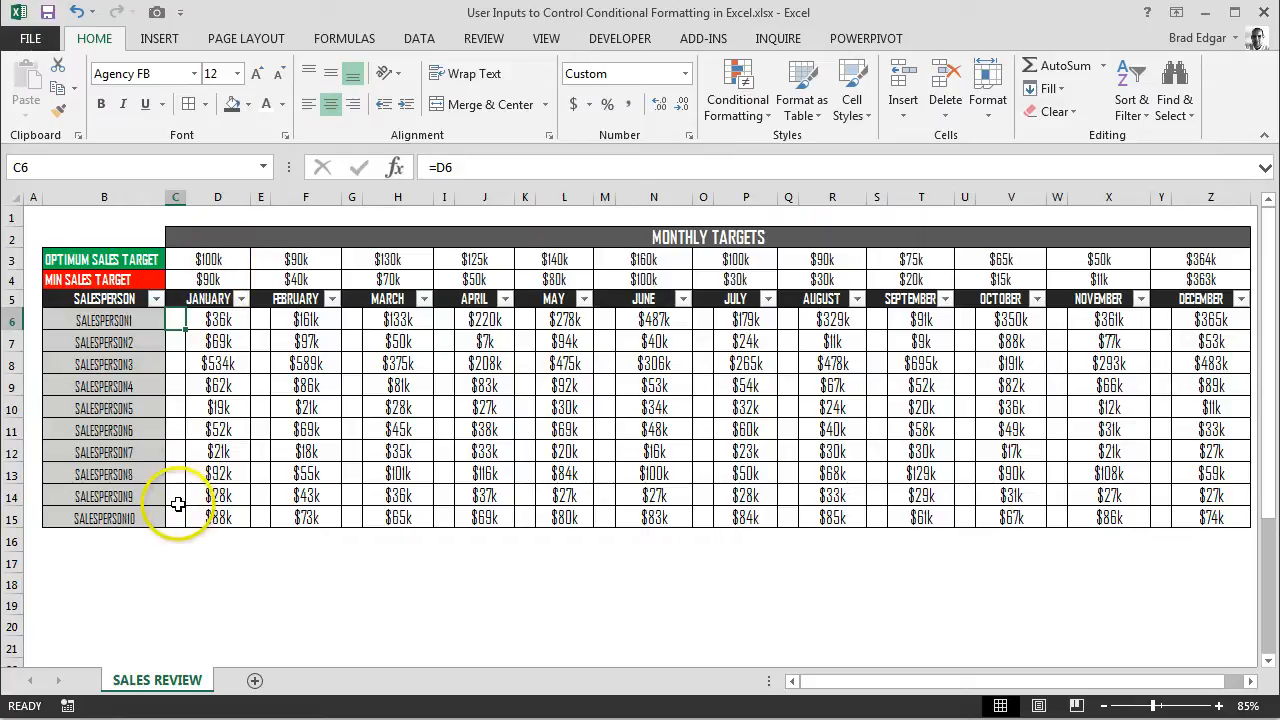
Add a traffic-light icon set rule to C6:C15 with Number thresholds =$C$3 and =$C$4.
{"action": "left_click_drag", "start_coordinate": [175, 319], "coordinate": [175, 517]}
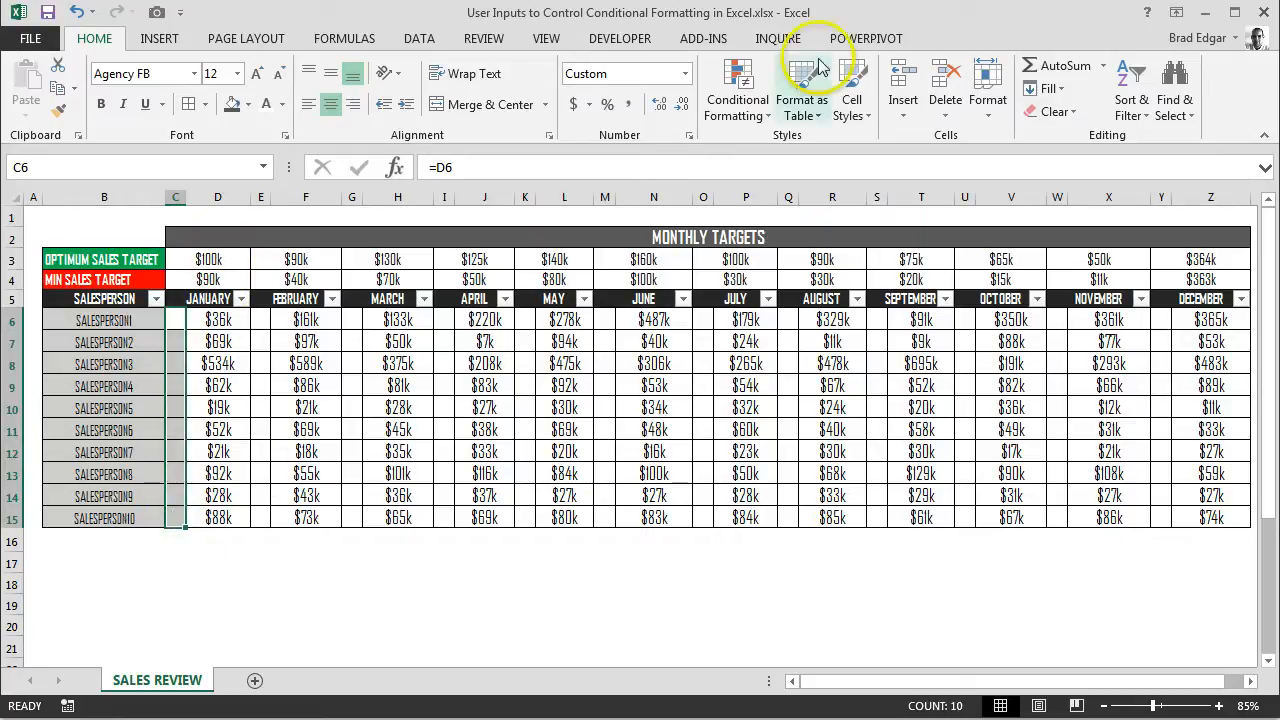
{"action": "left_click", "coordinate": [737, 90]}
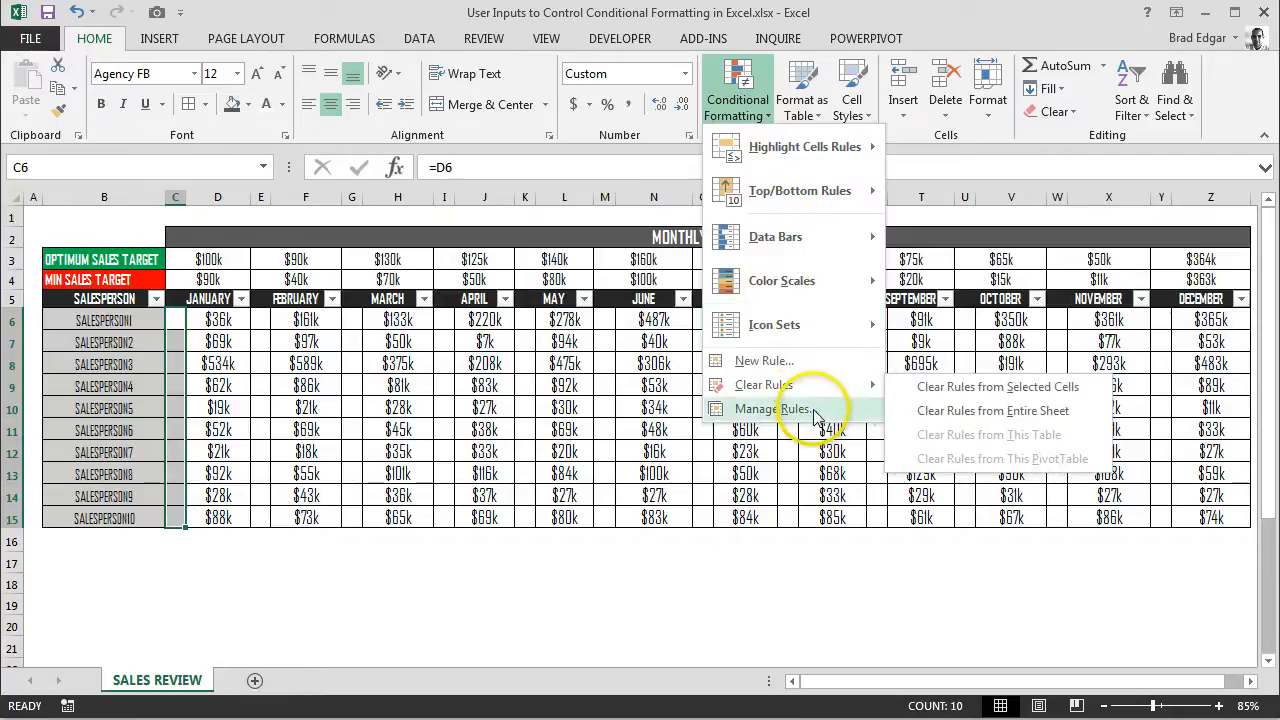
{"action": "mouse_move", "coordinate": [808, 378]}
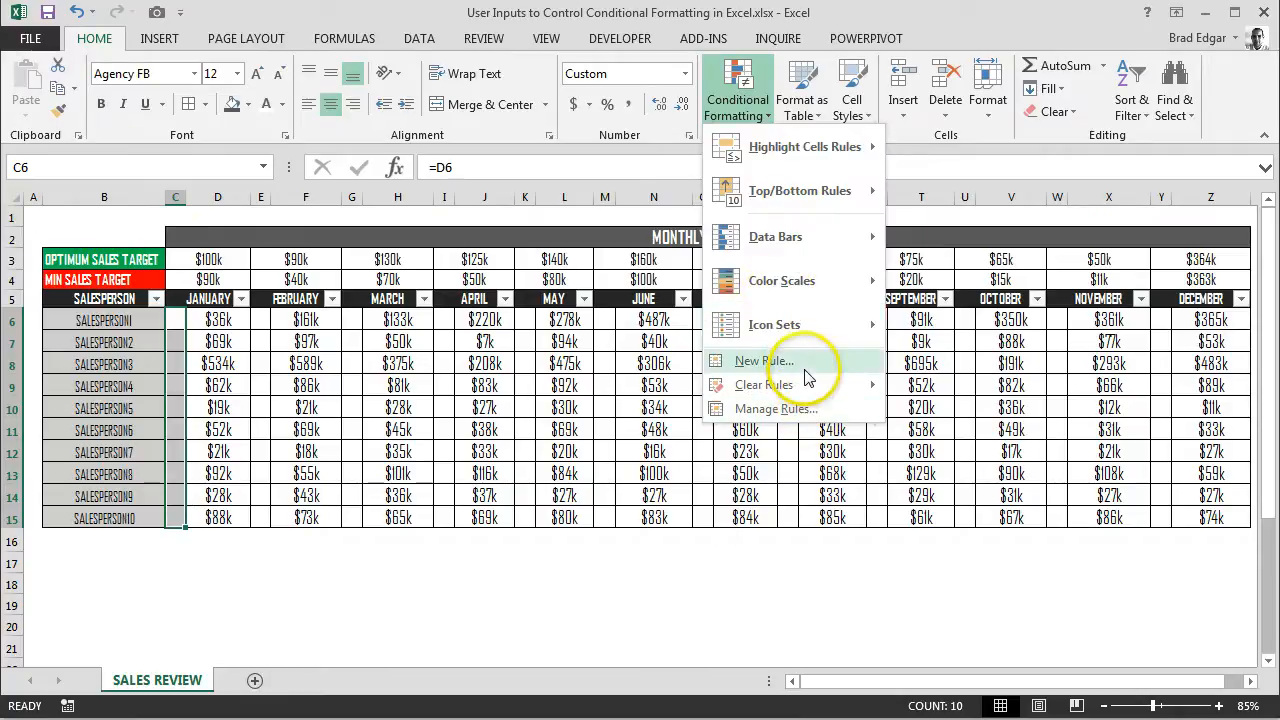
{"action": "left_click", "coordinate": [763, 361]}
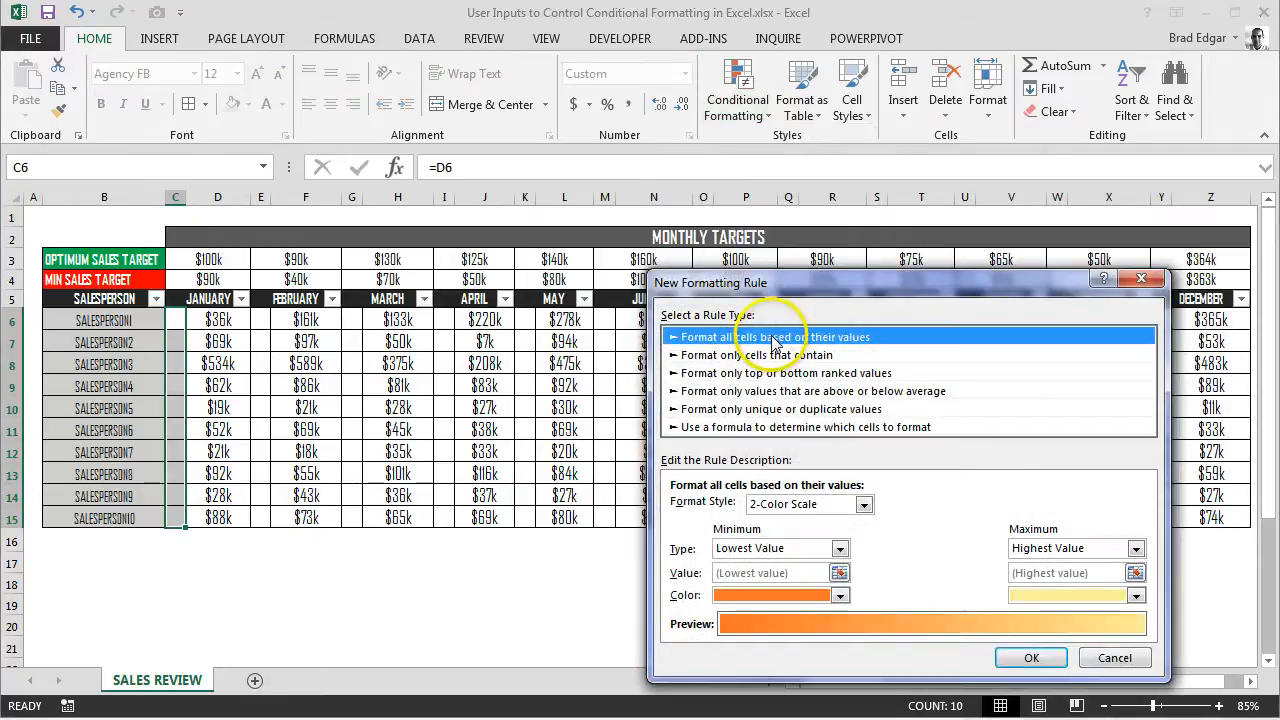
{"action": "mouse_move", "coordinate": [830, 440]}
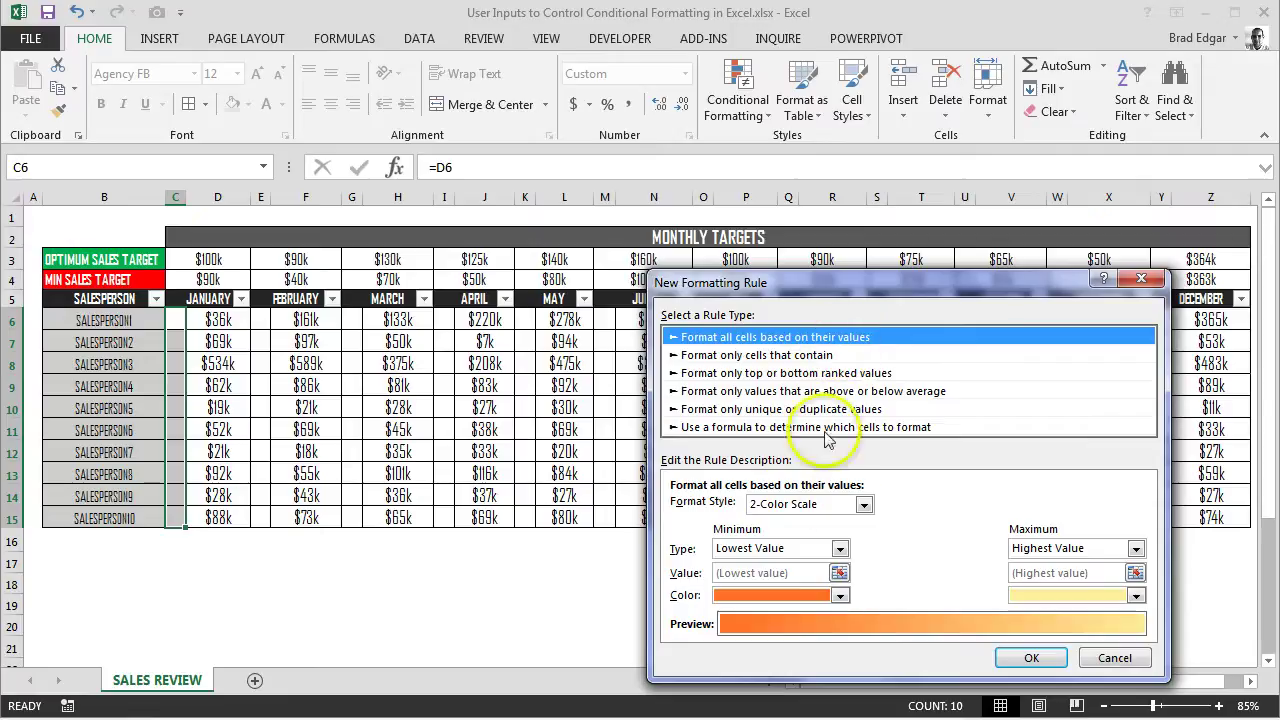
{"action": "left_click", "coordinate": [863, 503]}
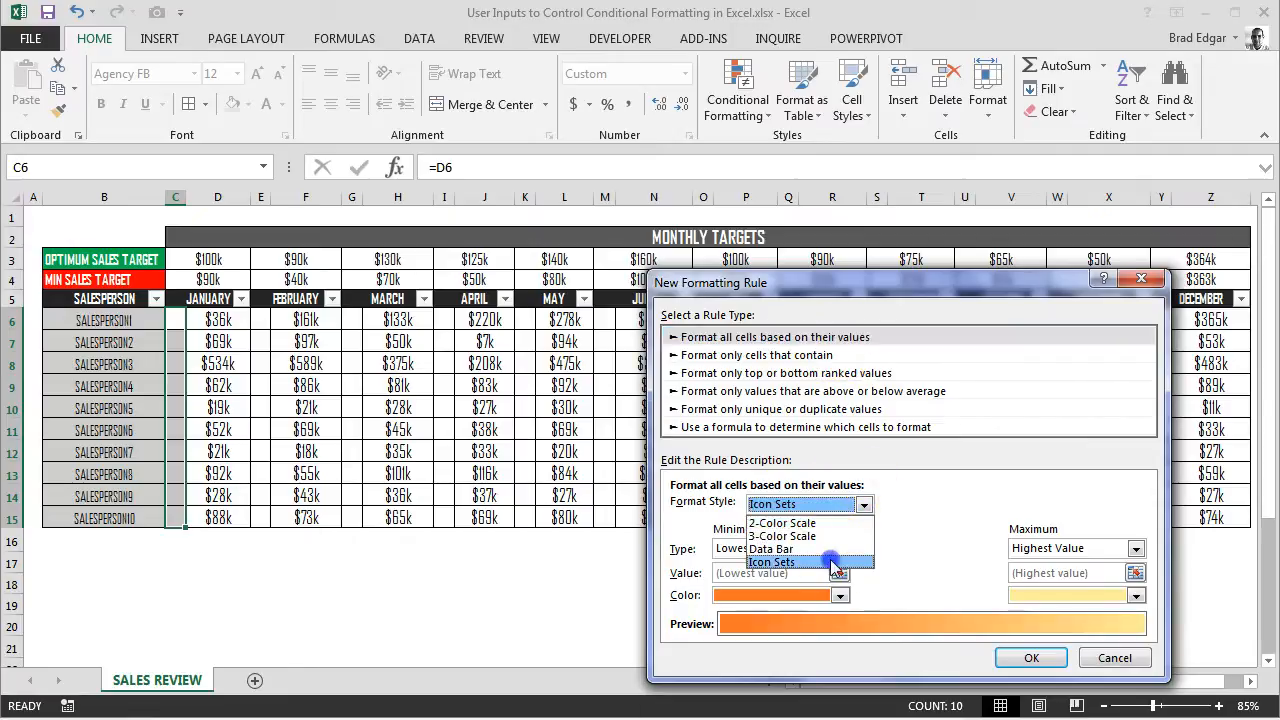
{"action": "left_click", "coordinate": [771, 561]}
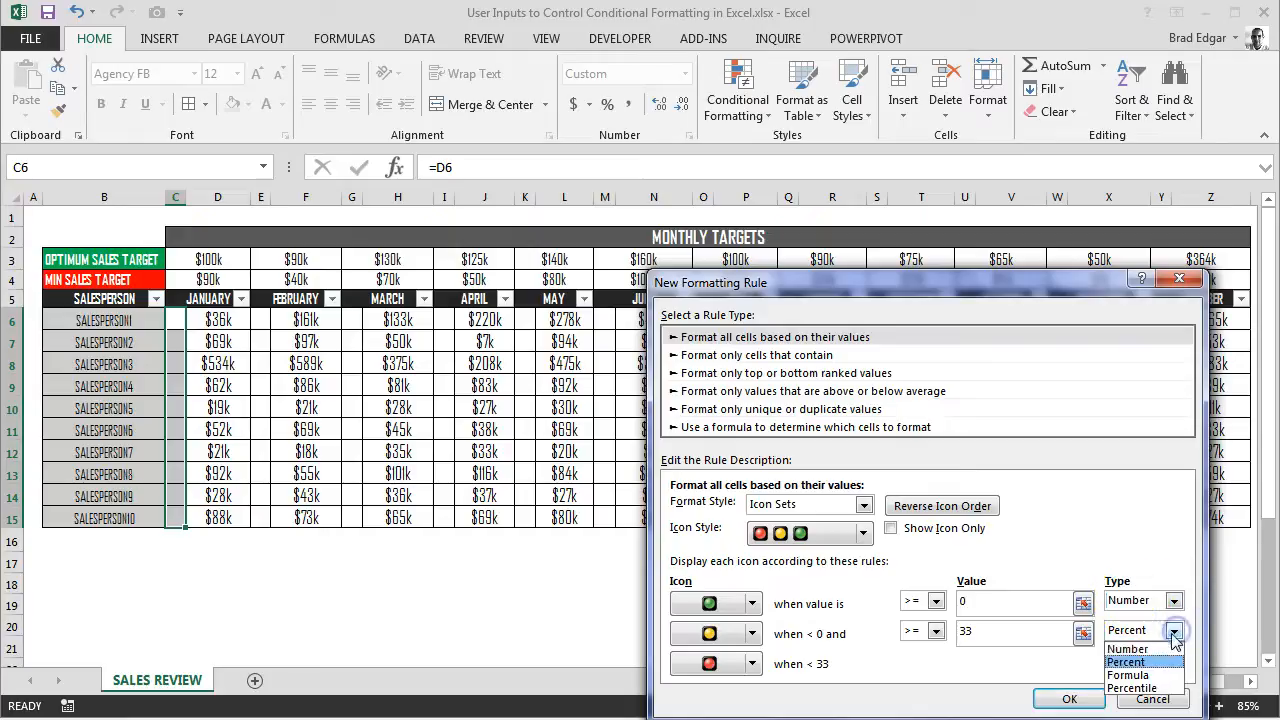
{"action": "left_click", "coordinate": [1127, 648]}
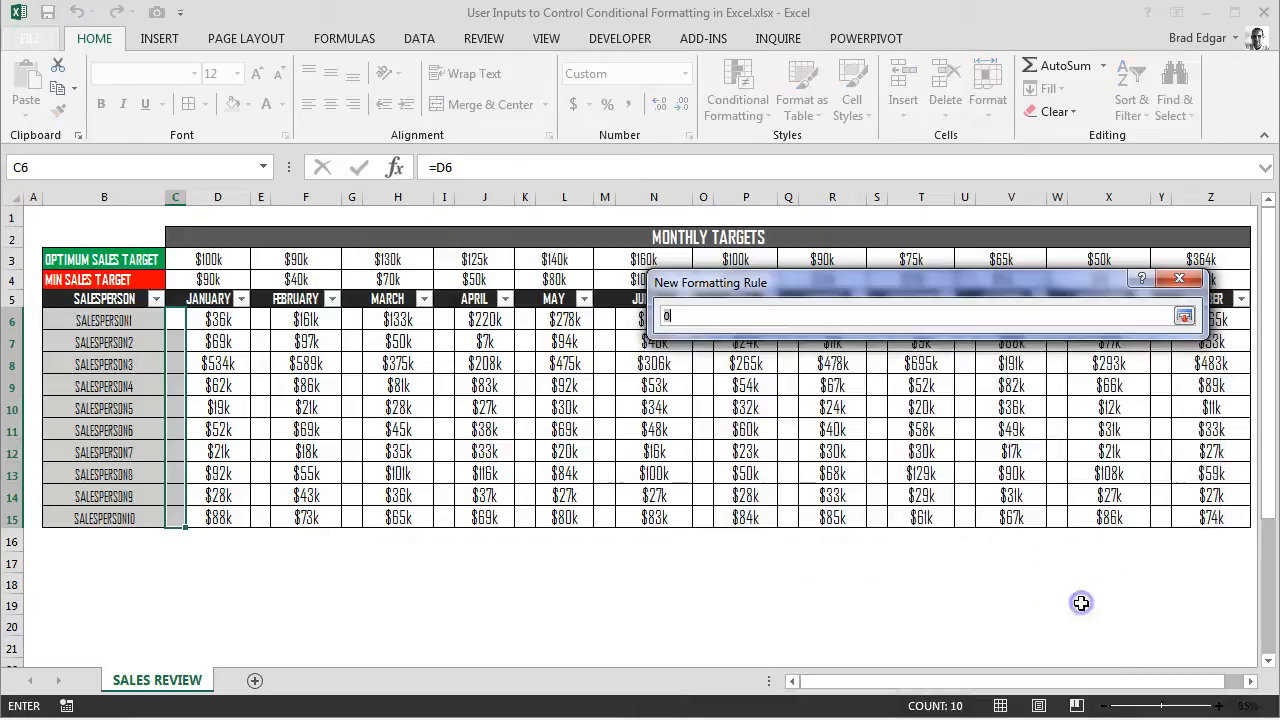
{"action": "left_click", "coordinate": [210, 259]}
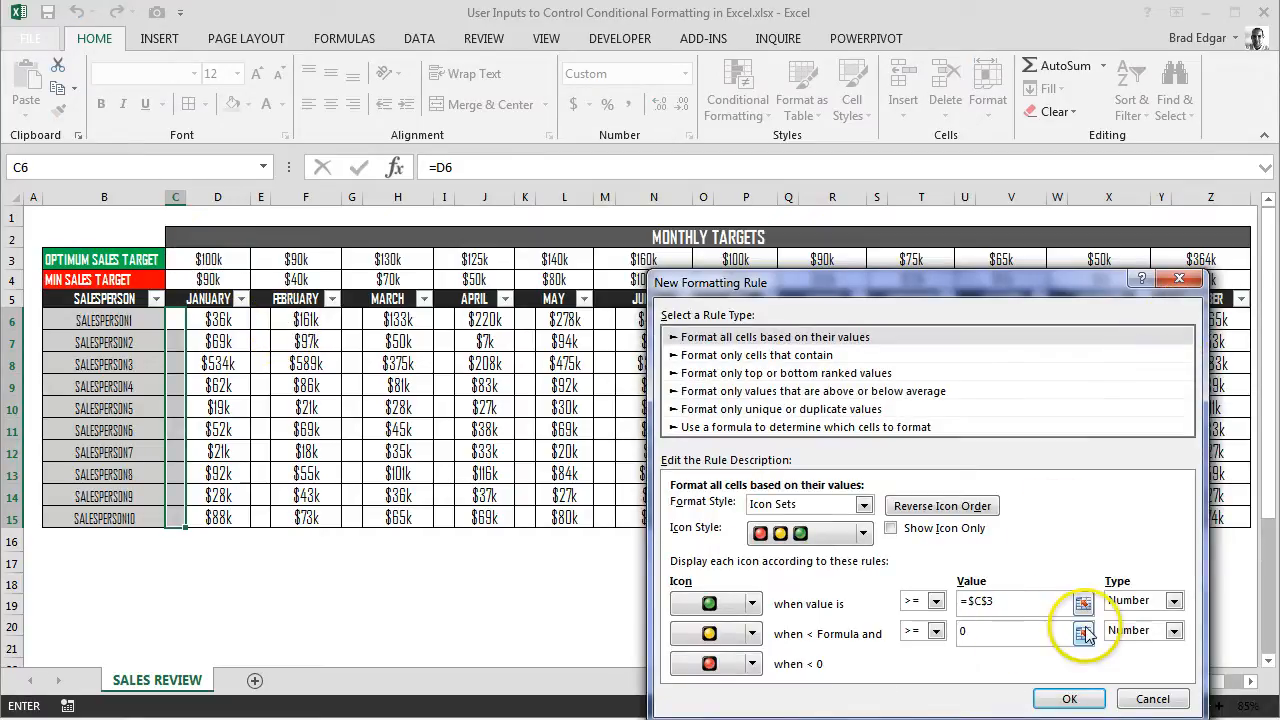
{"action": "left_click", "coordinate": [1084, 632]}
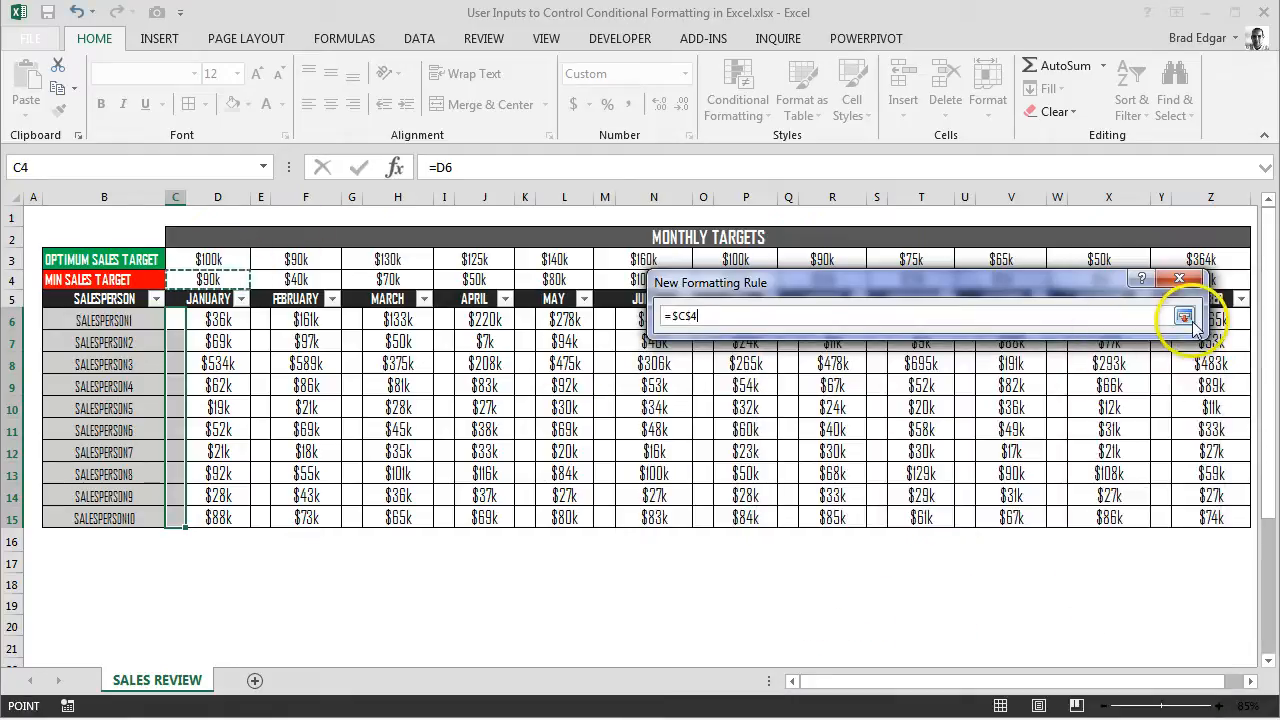
{"action": "left_click", "coordinate": [1184, 317]}
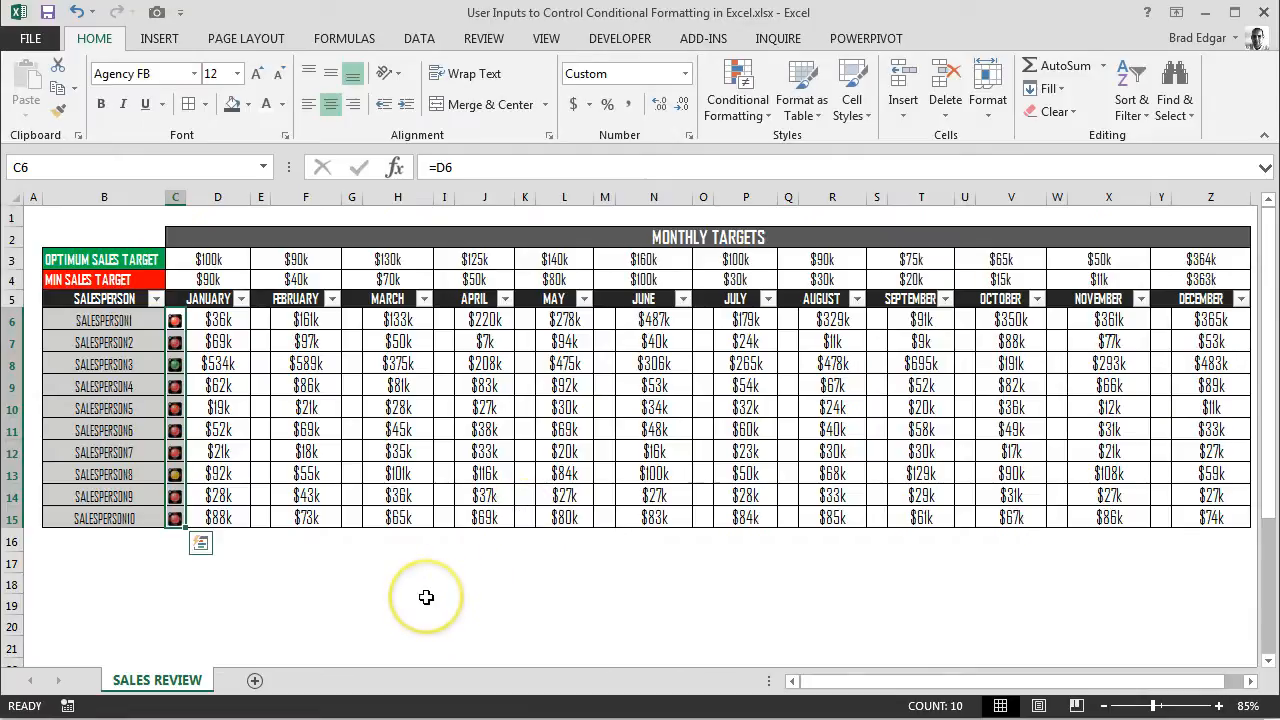
{"action": "left_click", "coordinate": [397, 603]}
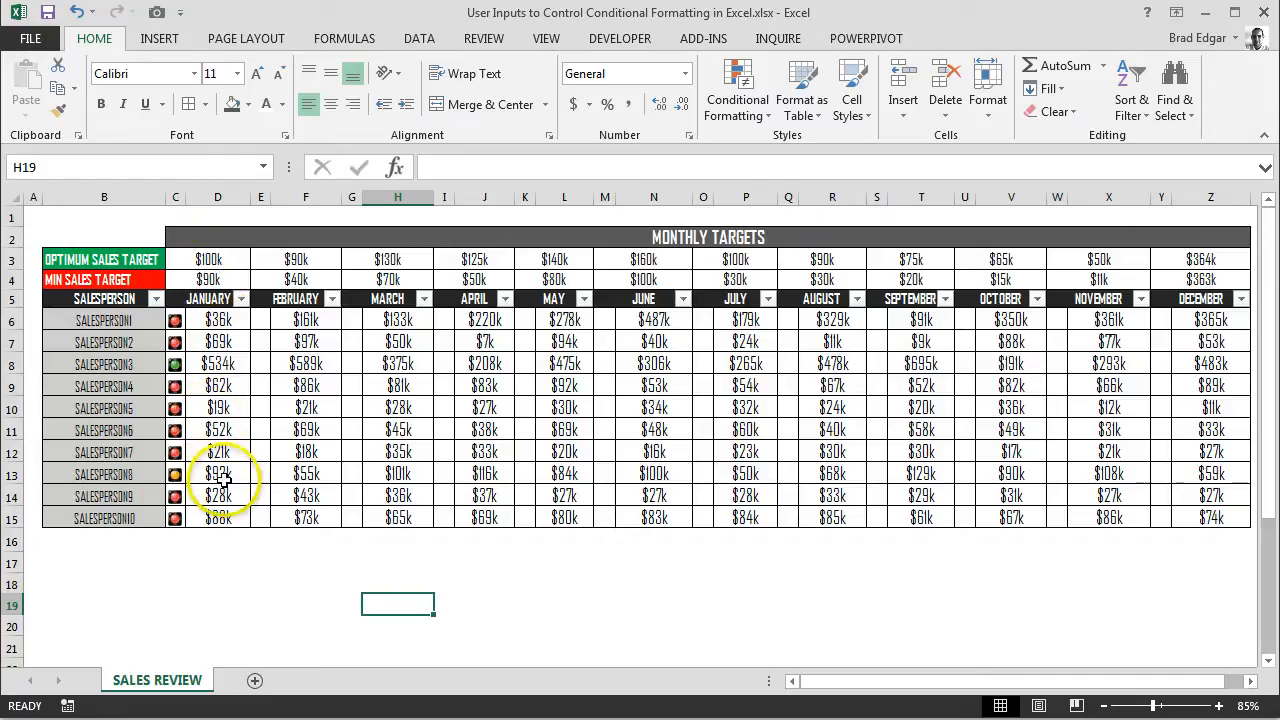
{"action": "left_click", "coordinate": [217, 473]}
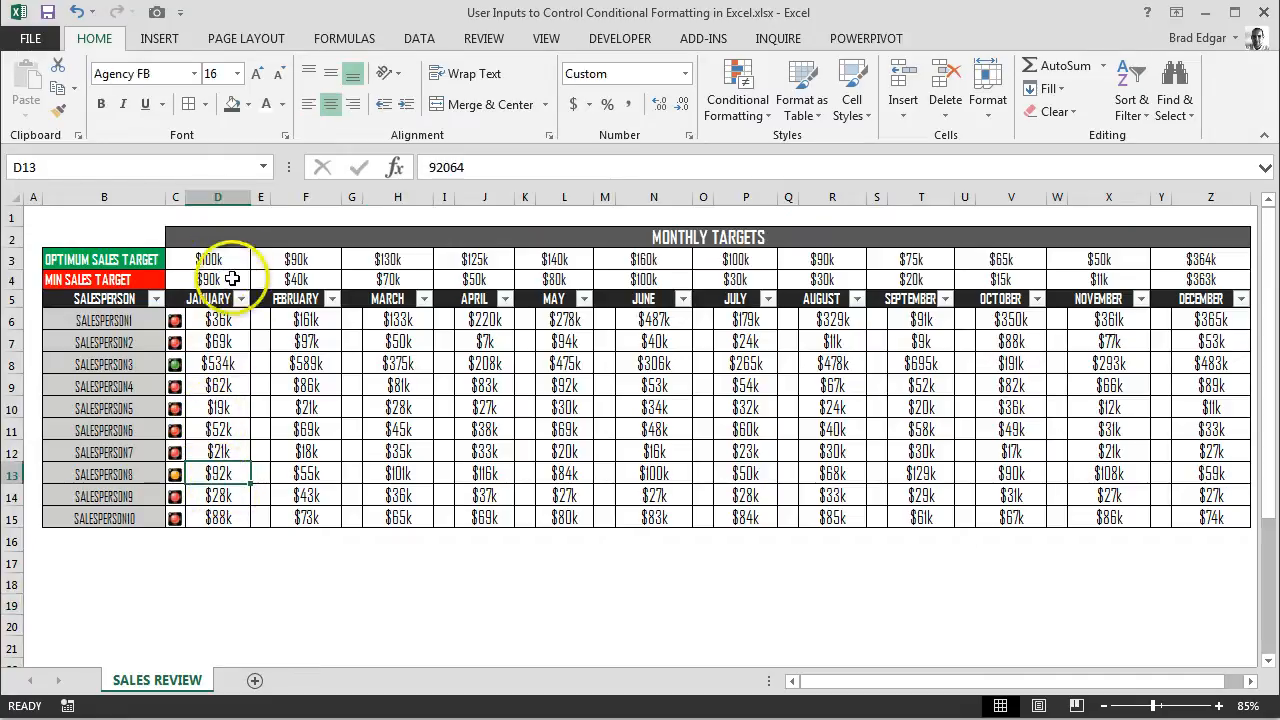
{"action": "left_click", "coordinate": [261, 319]}
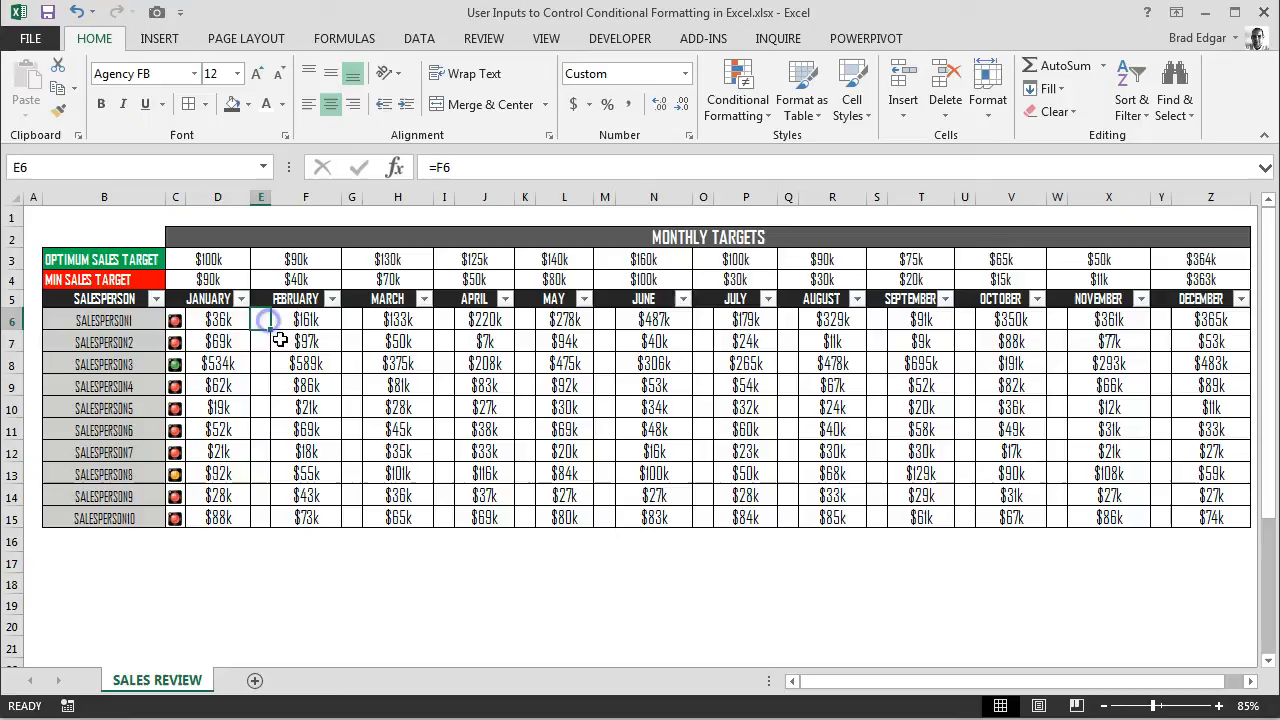
{"action": "mouse_move", "coordinate": [865, 158]}
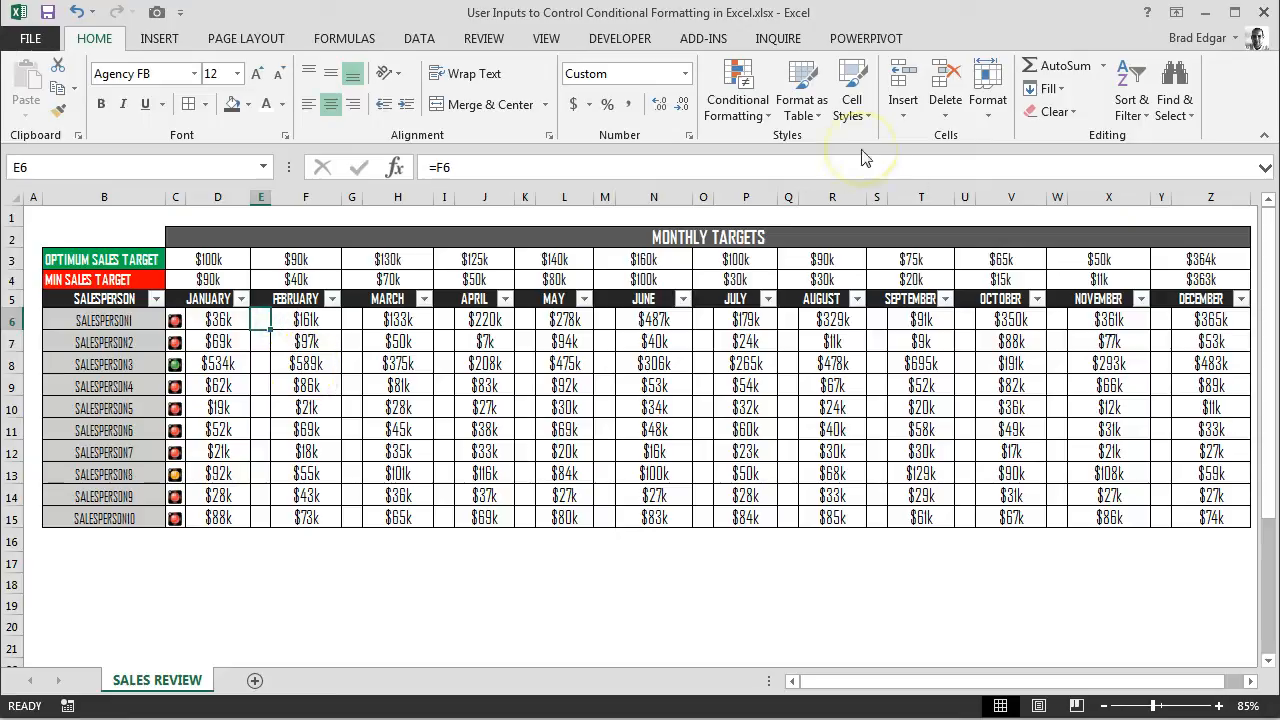
{"action": "mouse_move", "coordinate": [865, 160]}
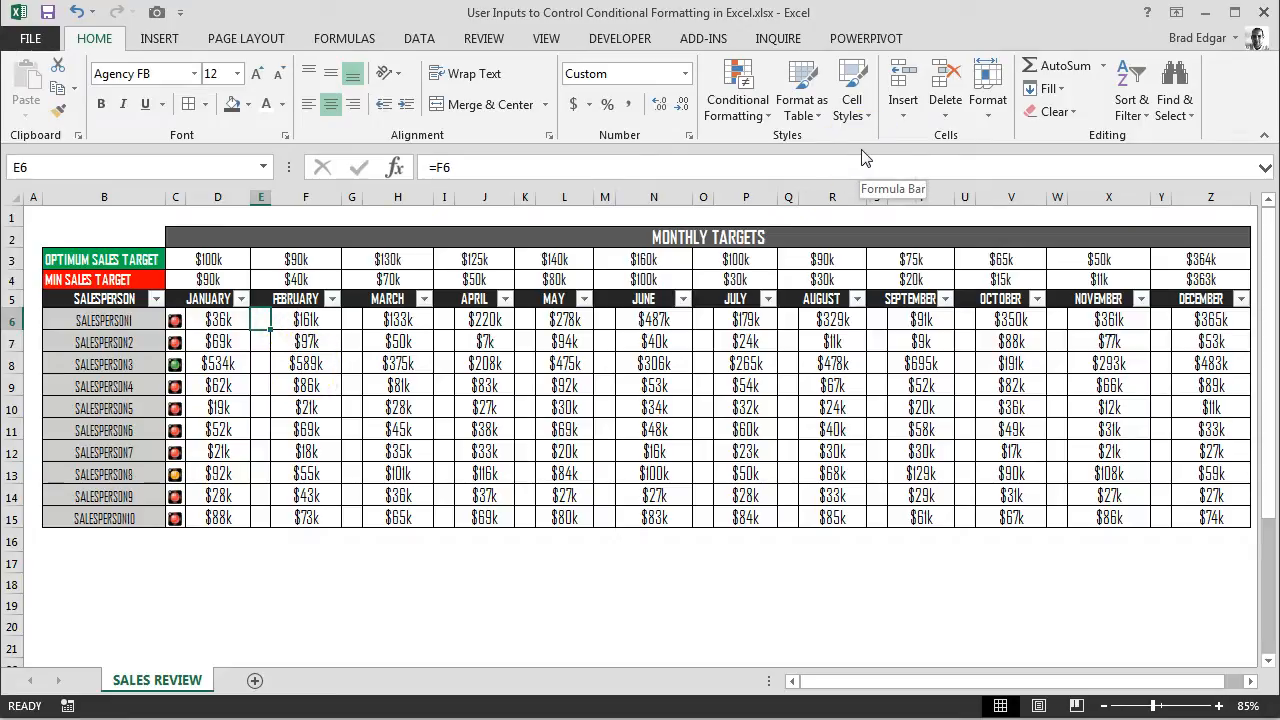
Add a traffic-light icon rule to E6:E15 with green >= =$E$3 and amber >= =$E$4.
{"action": "left_click_drag", "start_coordinate": [260, 319], "coordinate": [260, 517]}
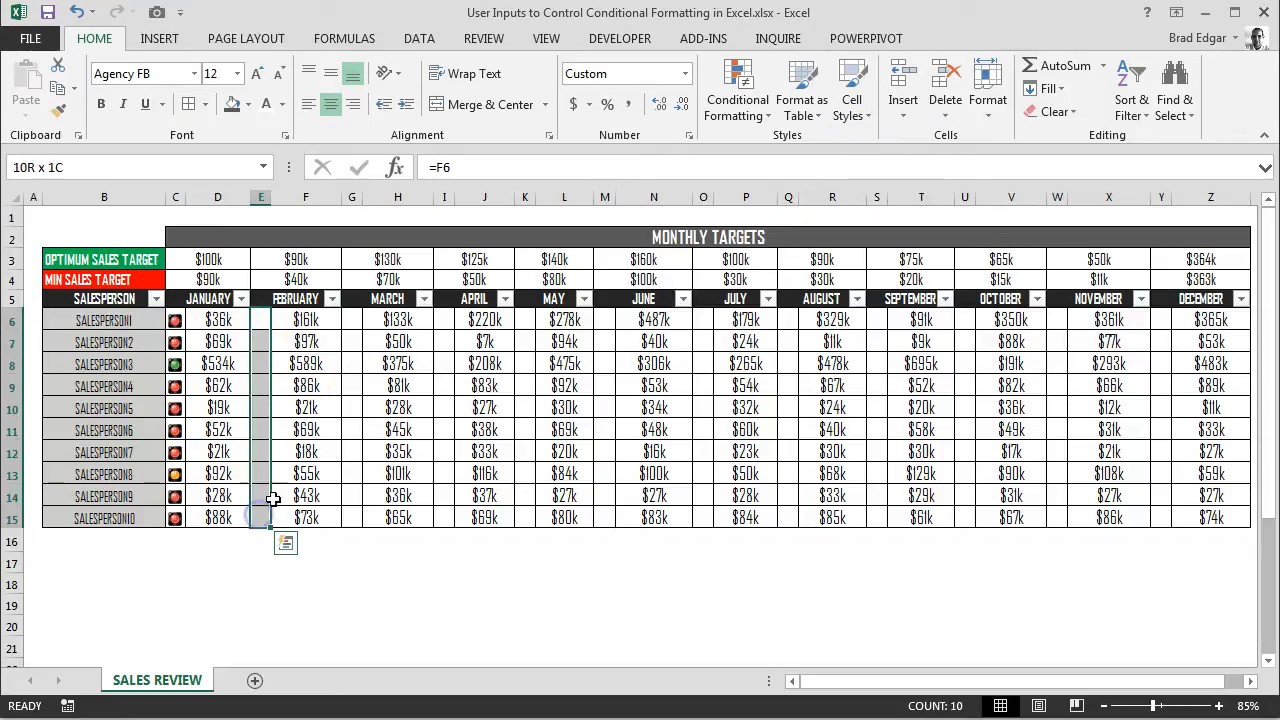
{"action": "left_click", "coordinate": [737, 90]}
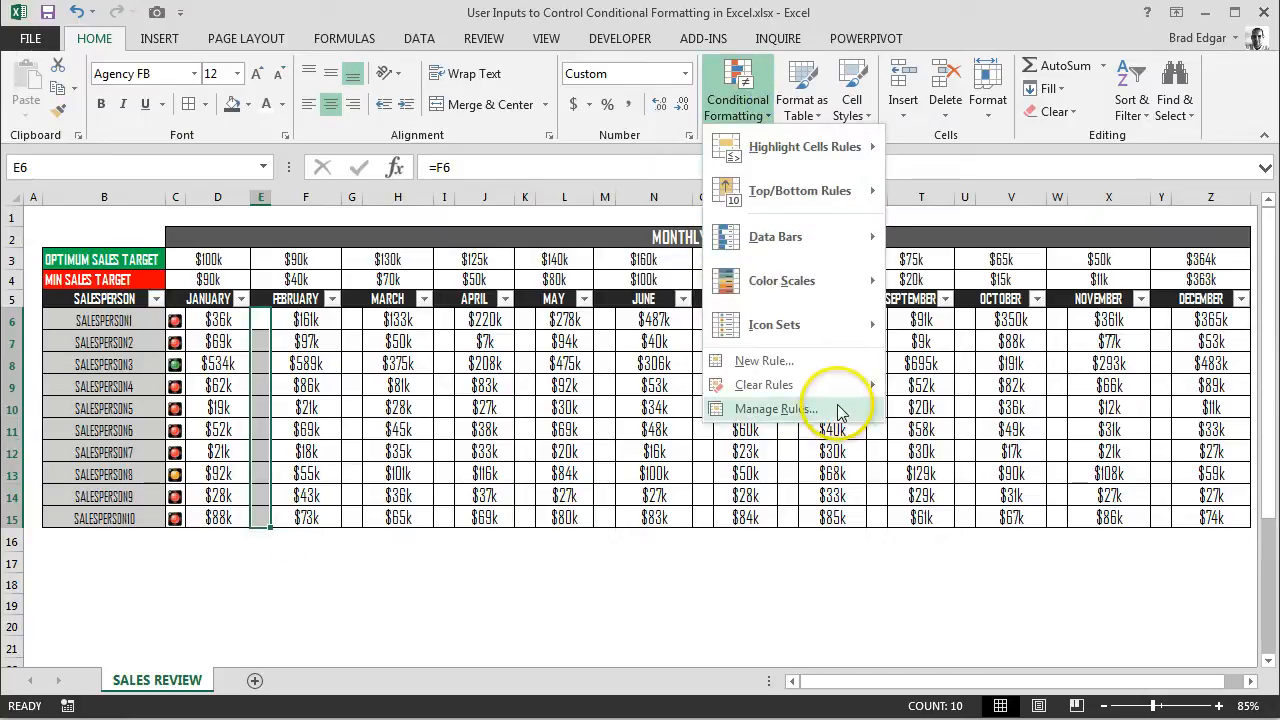
{"action": "left_click", "coordinate": [775, 408]}
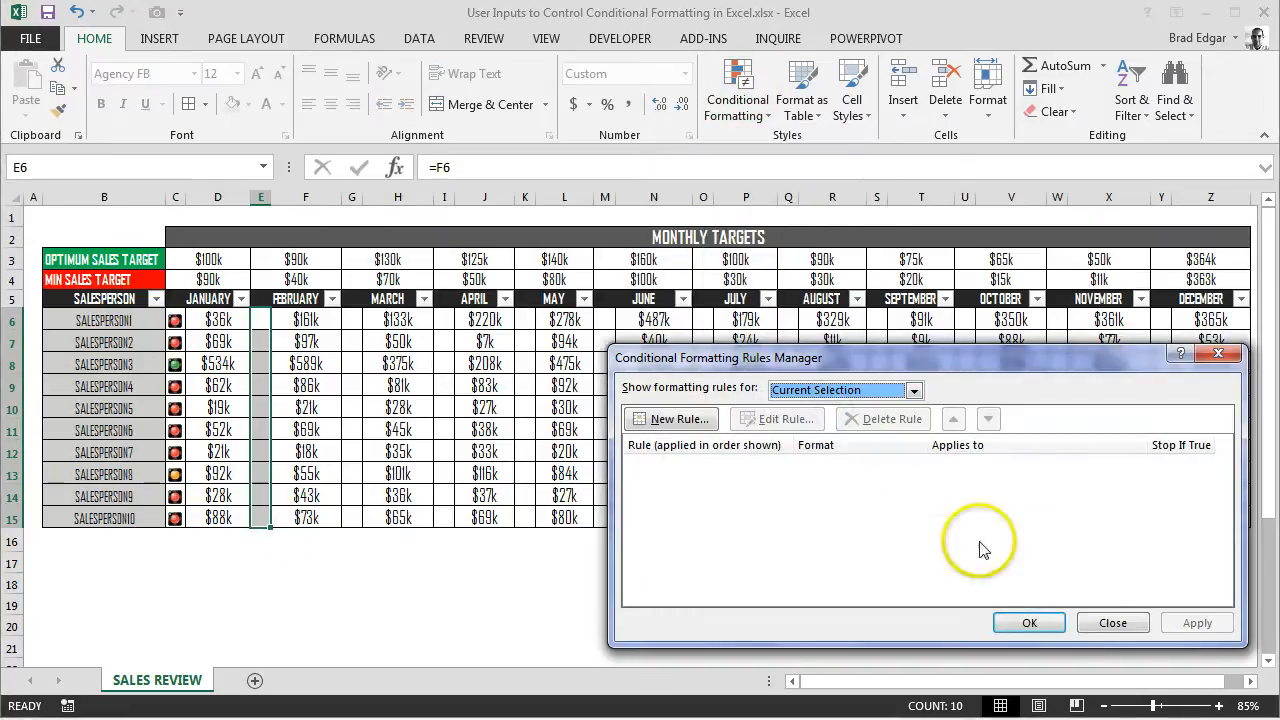
{"action": "left_click", "coordinate": [737, 88]}
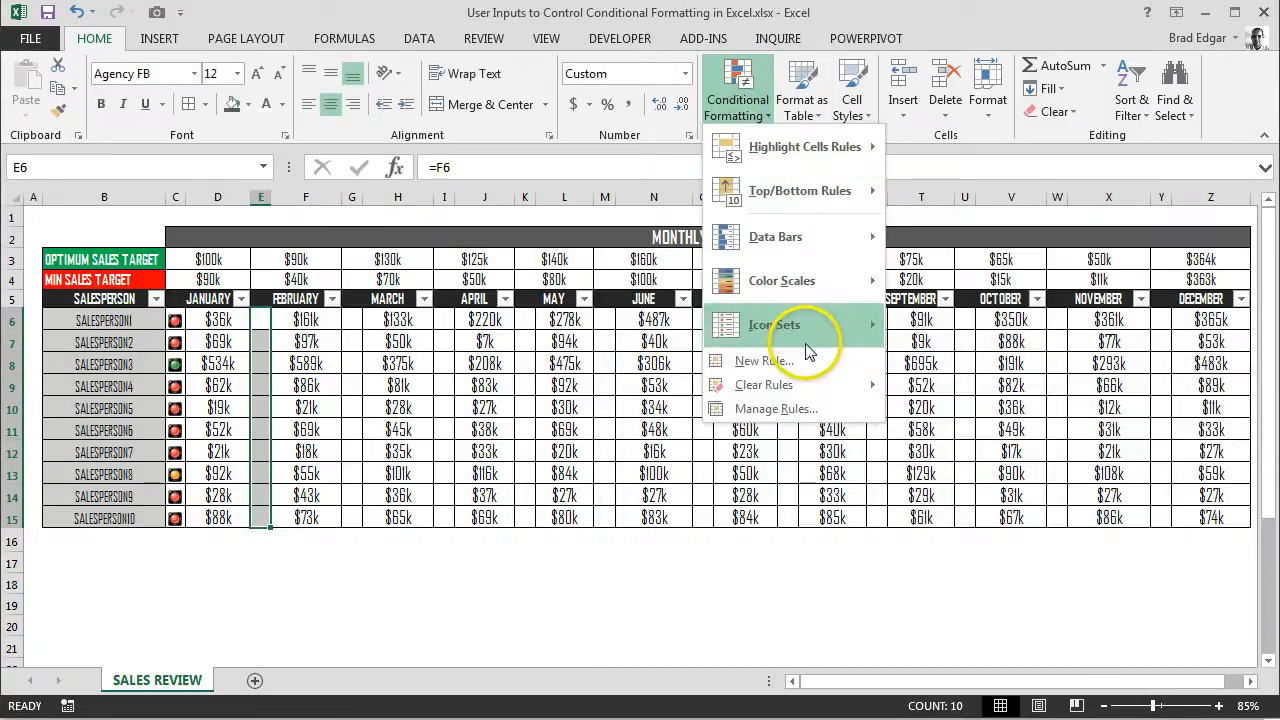
{"action": "left_click", "coordinate": [764, 361]}
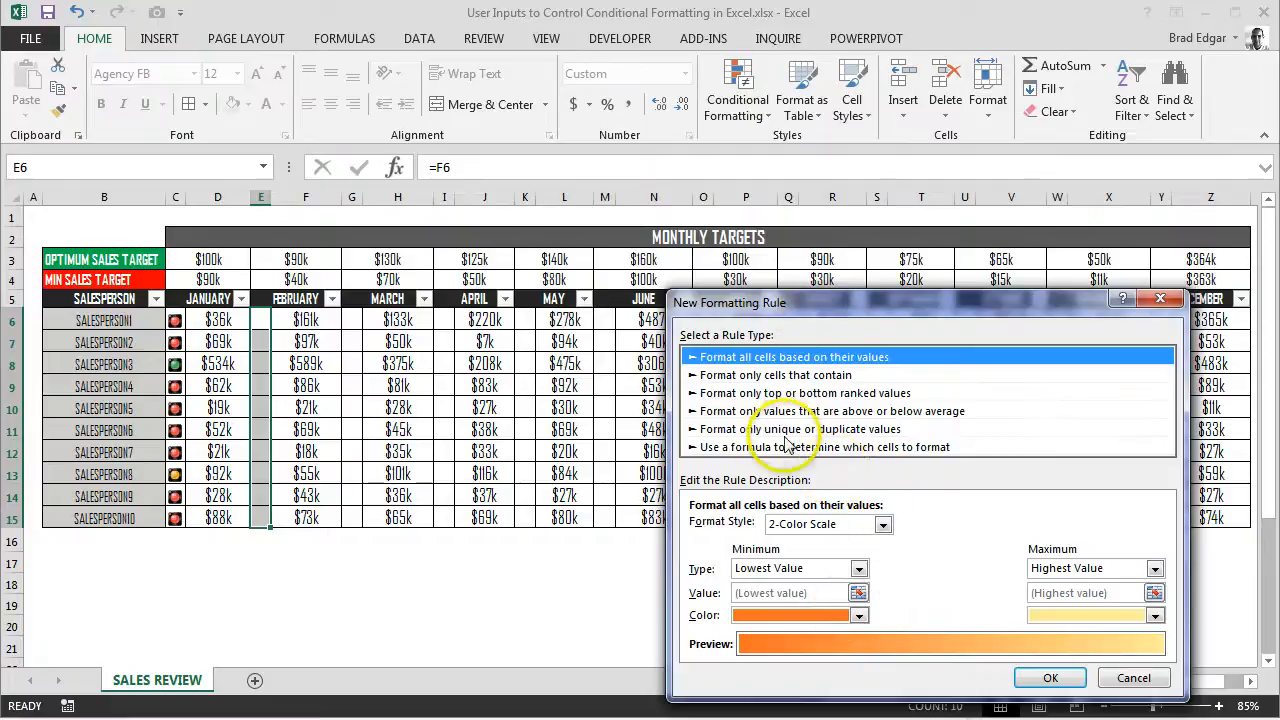
{"action": "left_click", "coordinate": [825, 524]}
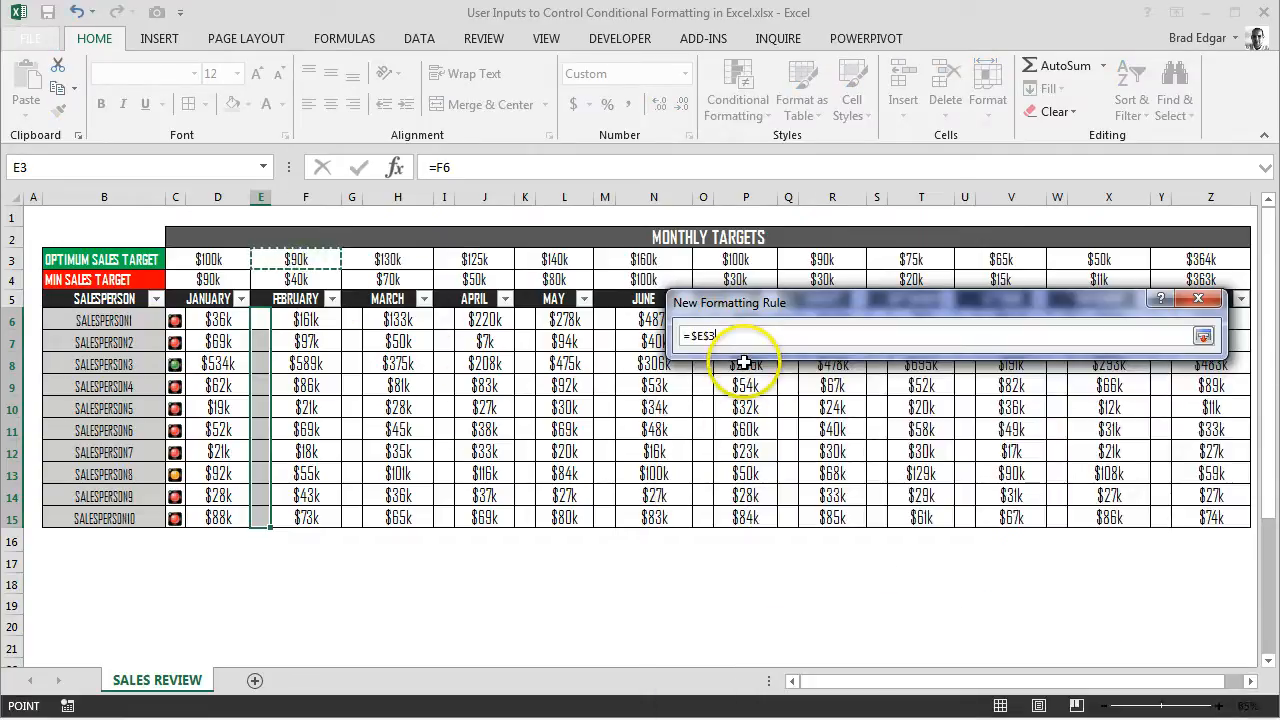
{"action": "left_click", "coordinate": [1204, 335]}
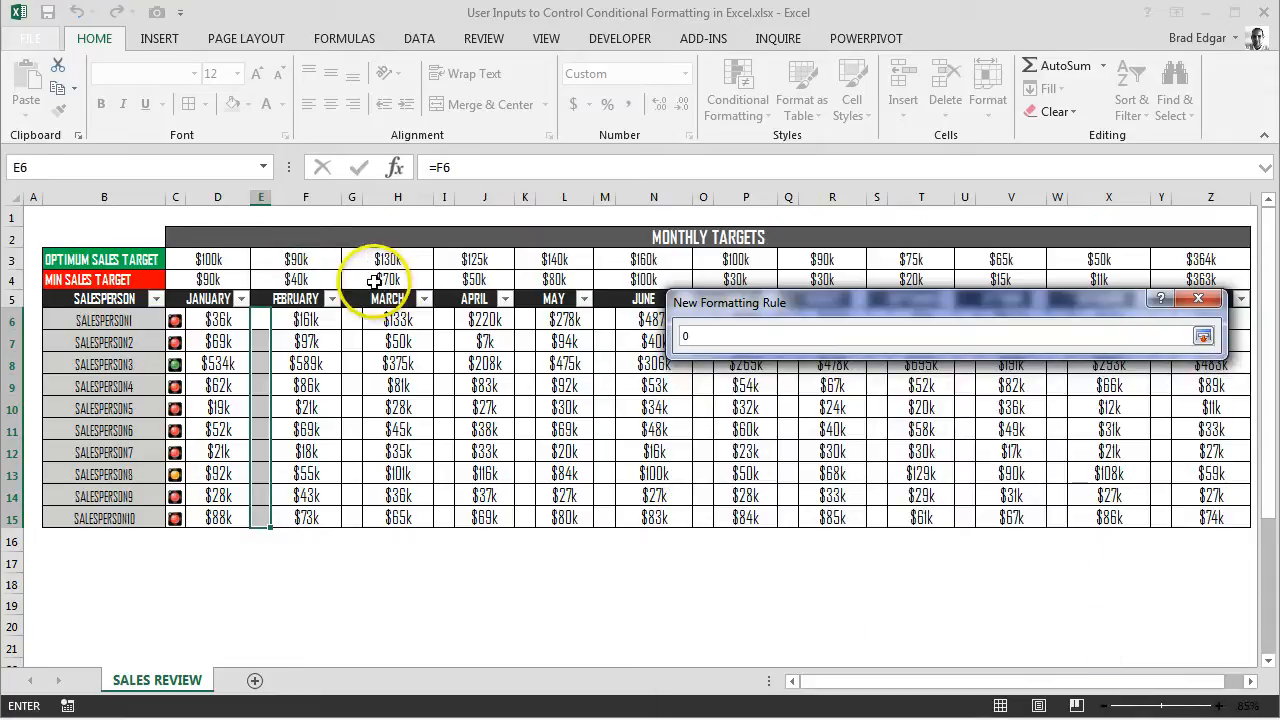
{"action": "left_click", "coordinate": [295, 278]}
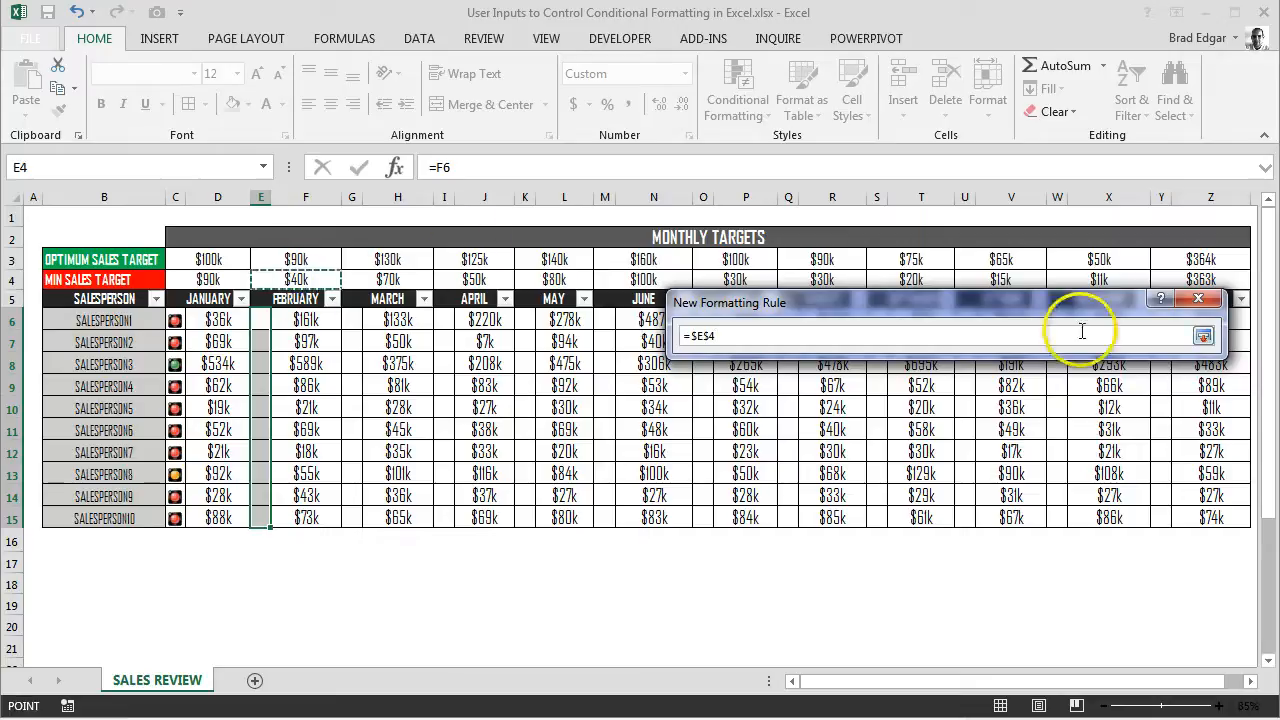
{"action": "left_click", "coordinate": [1203, 335]}
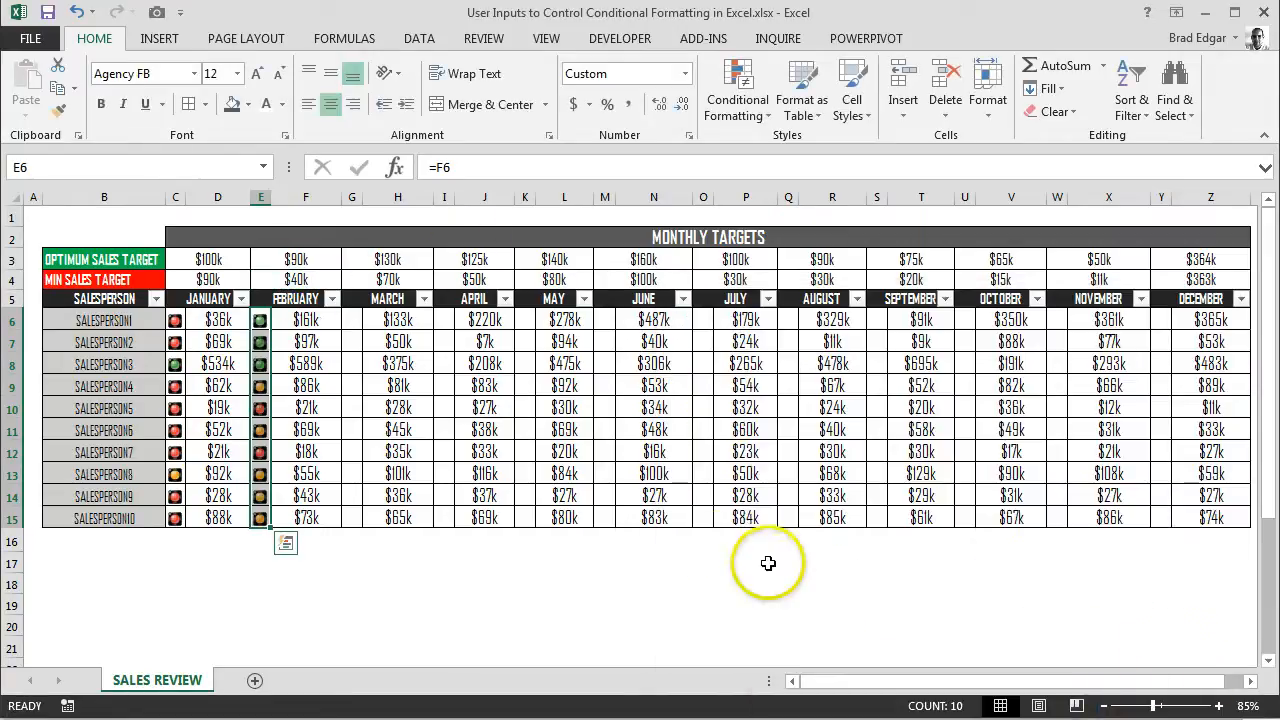
{"action": "left_click", "coordinate": [484, 625]}
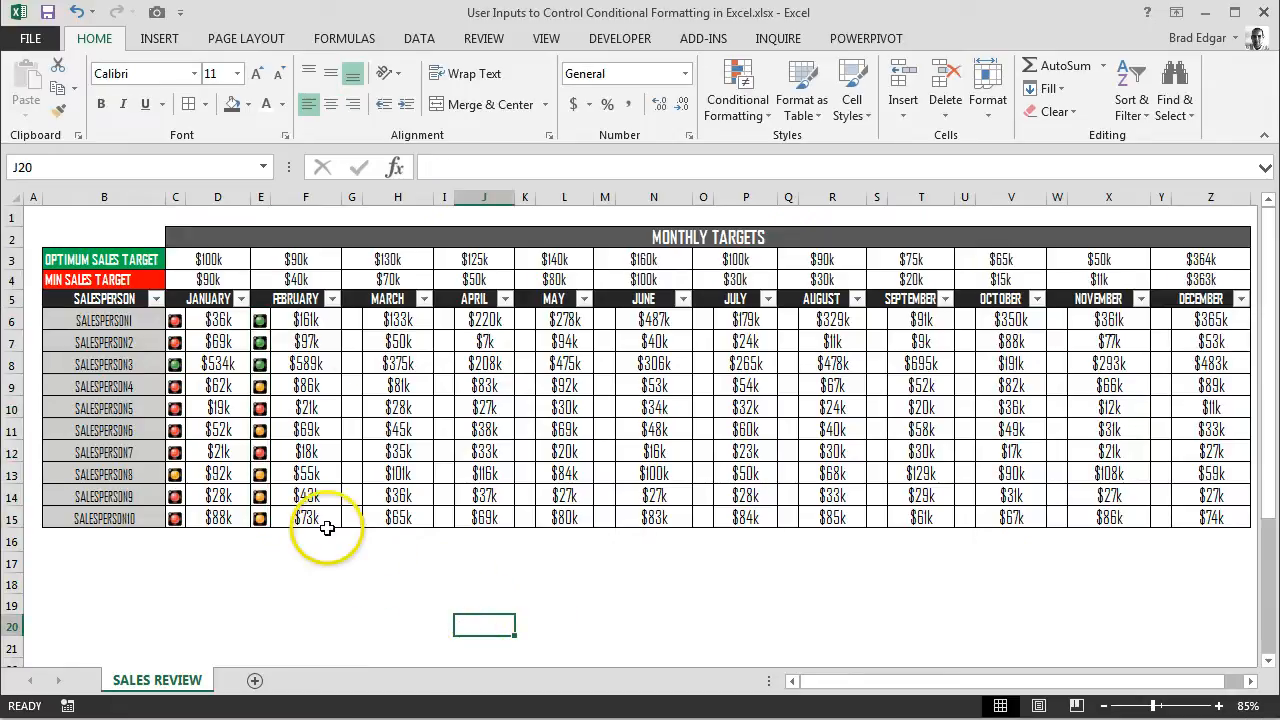
{"action": "left_click_drag", "start_coordinate": [351, 319], "coordinate": [397, 517]}
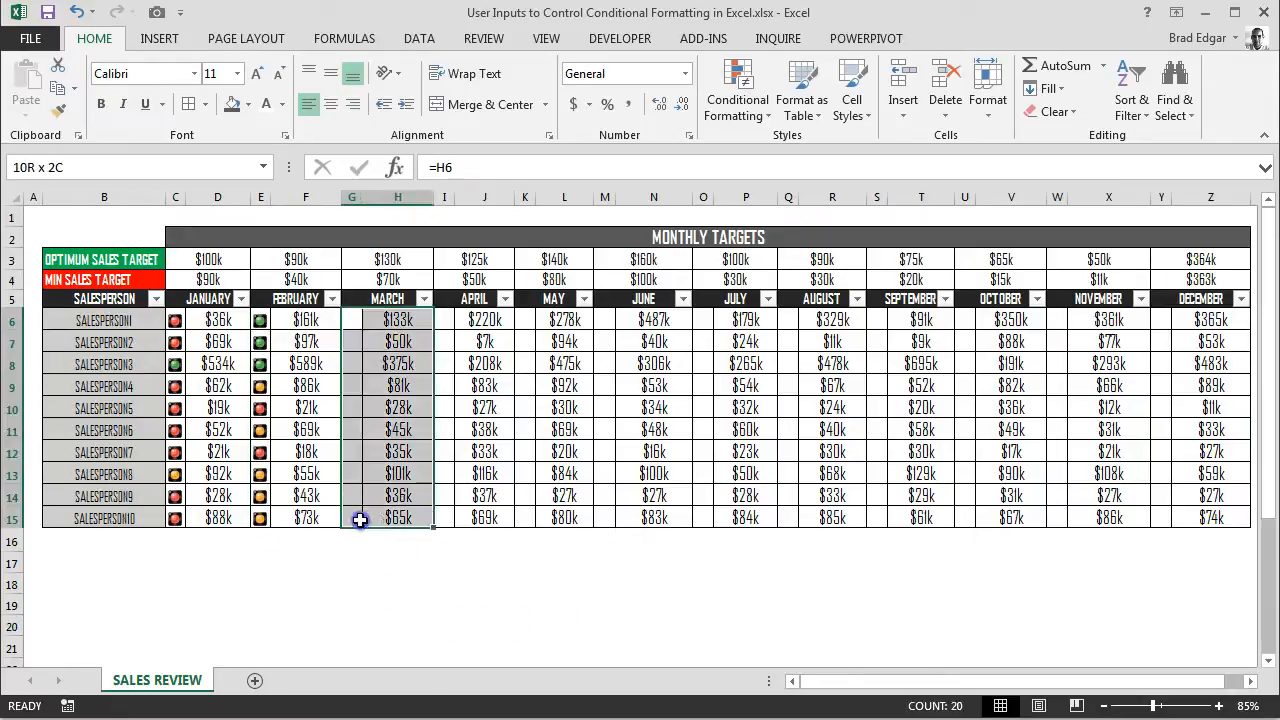
Give March's helper column traffic-light icons with thresholds =$G$3 and =$G$4.
{"action": "left_click", "coordinate": [737, 90]}
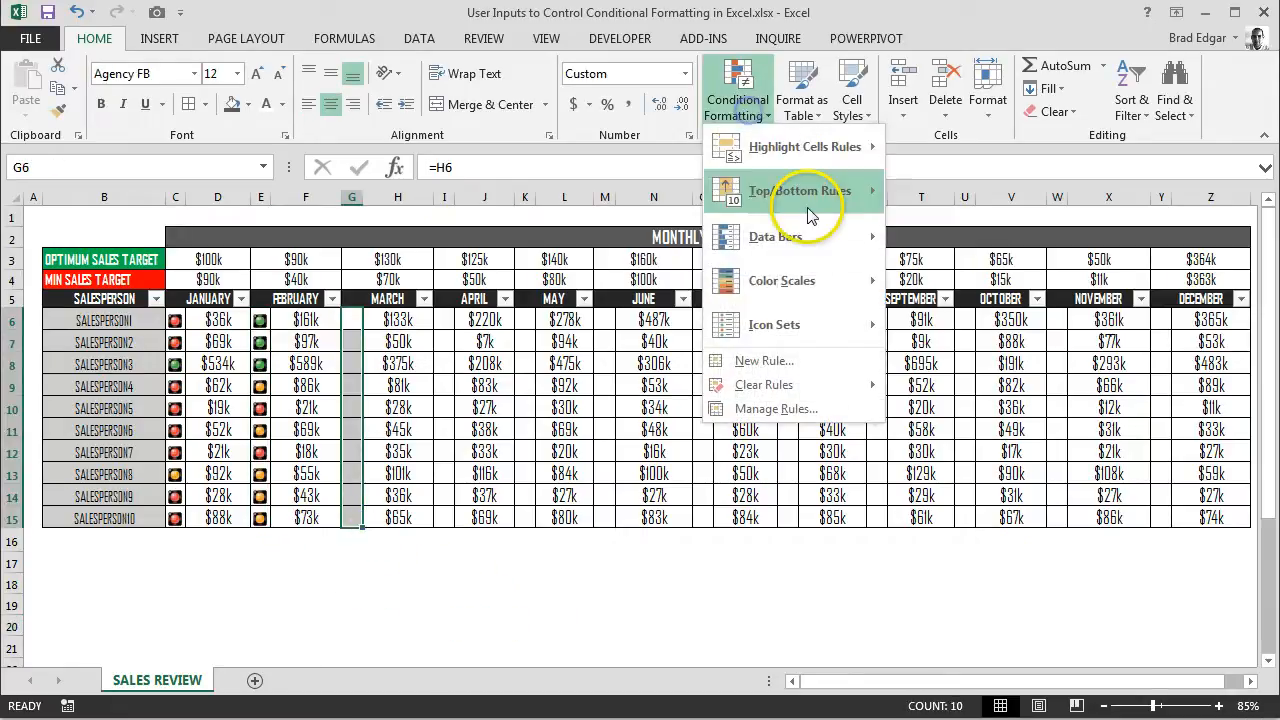
{"action": "left_click", "coordinate": [763, 360]}
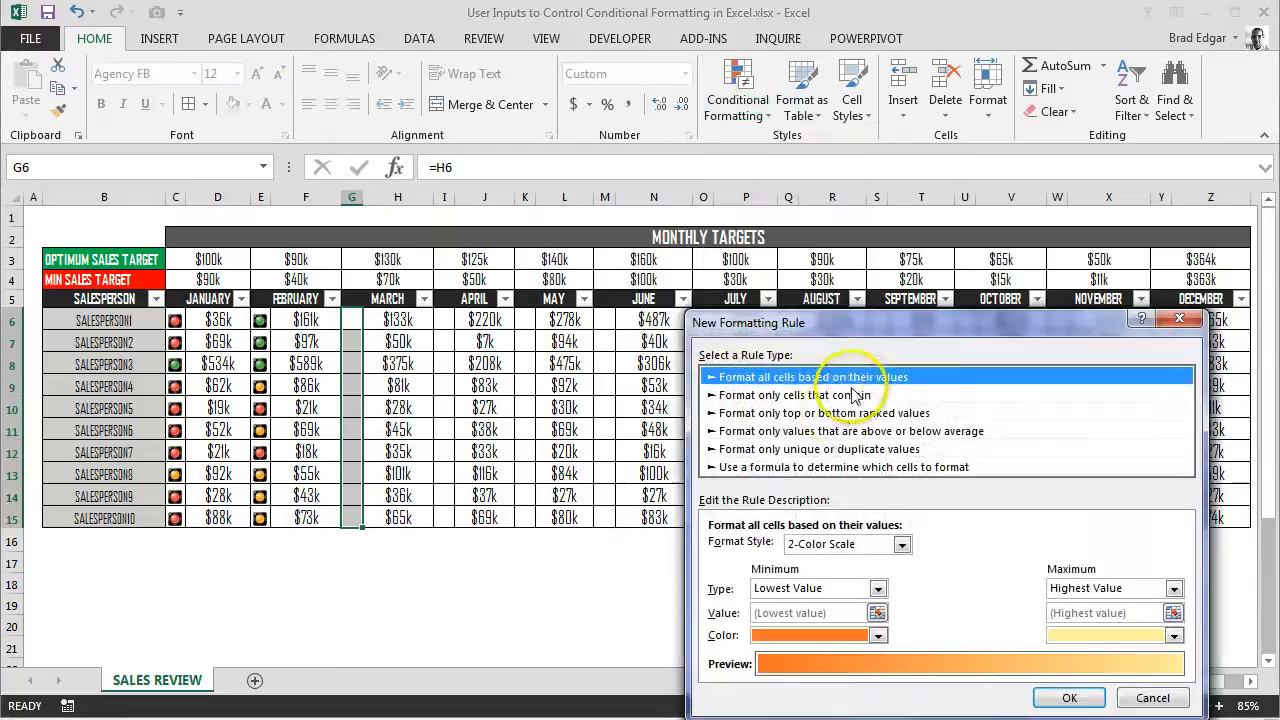
{"action": "left_click", "coordinate": [899, 544]}
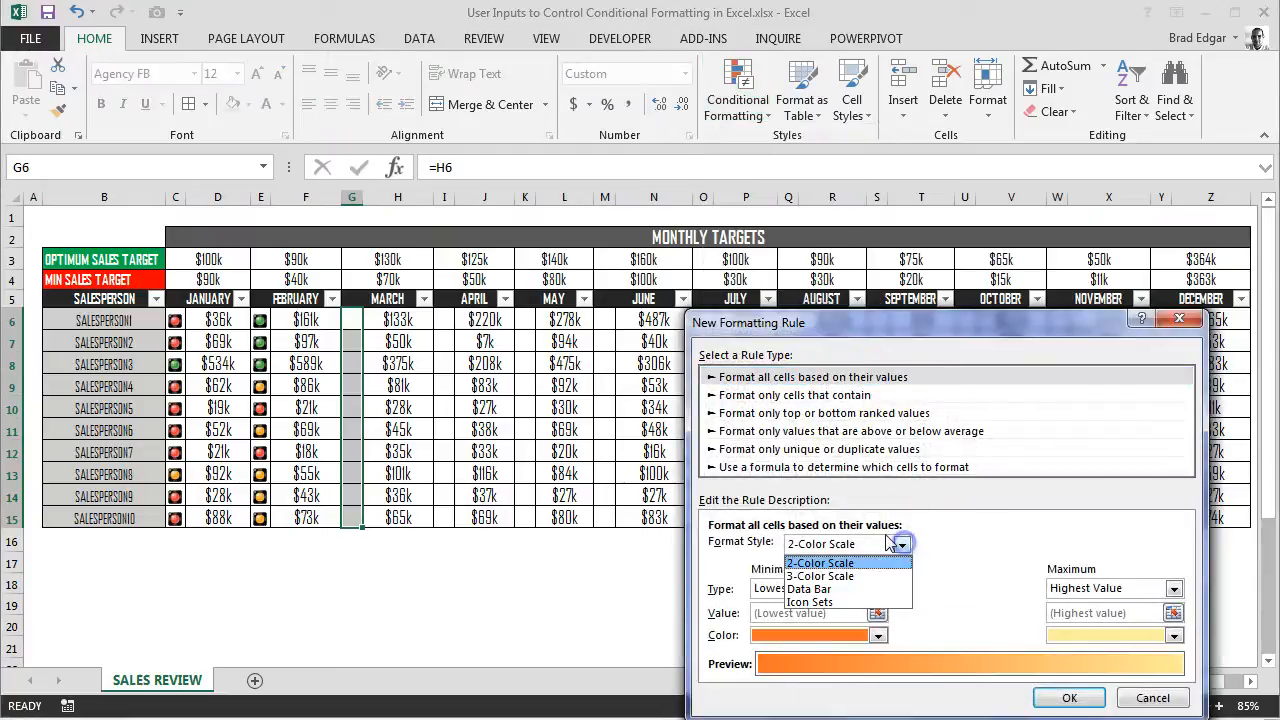
{"action": "left_click", "coordinate": [809, 602]}
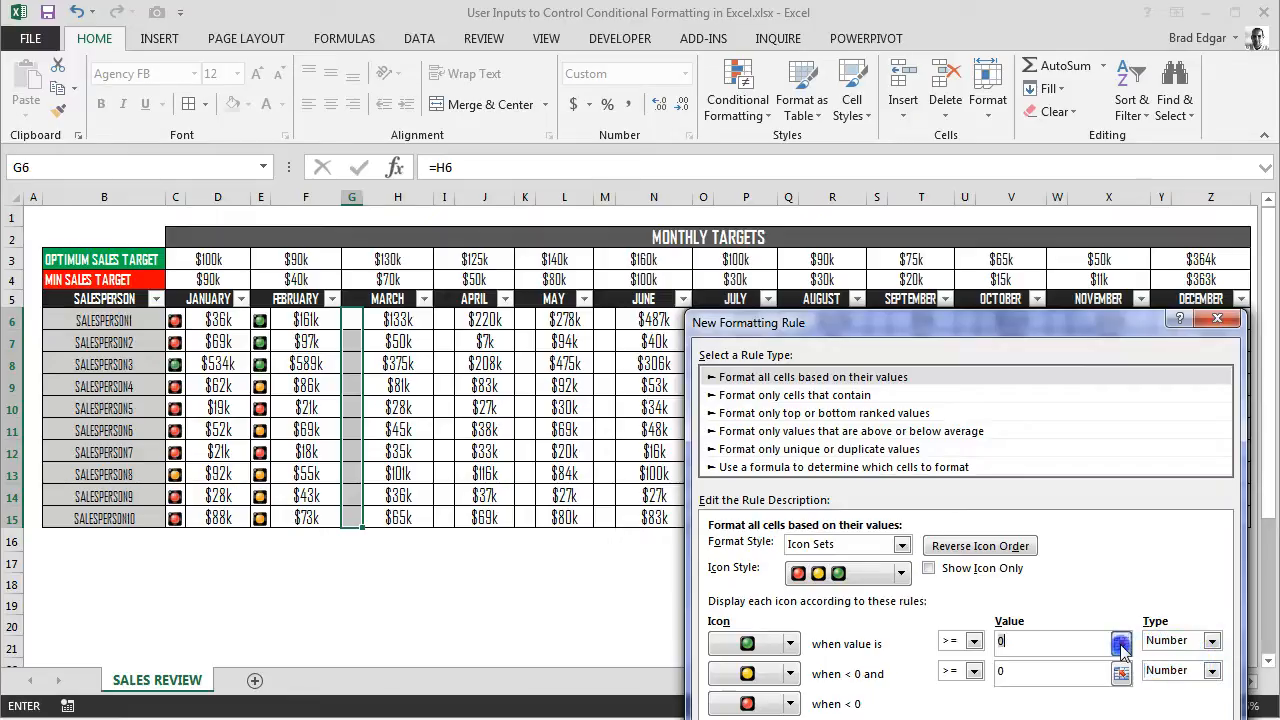
{"action": "left_click", "coordinate": [1122, 641]}
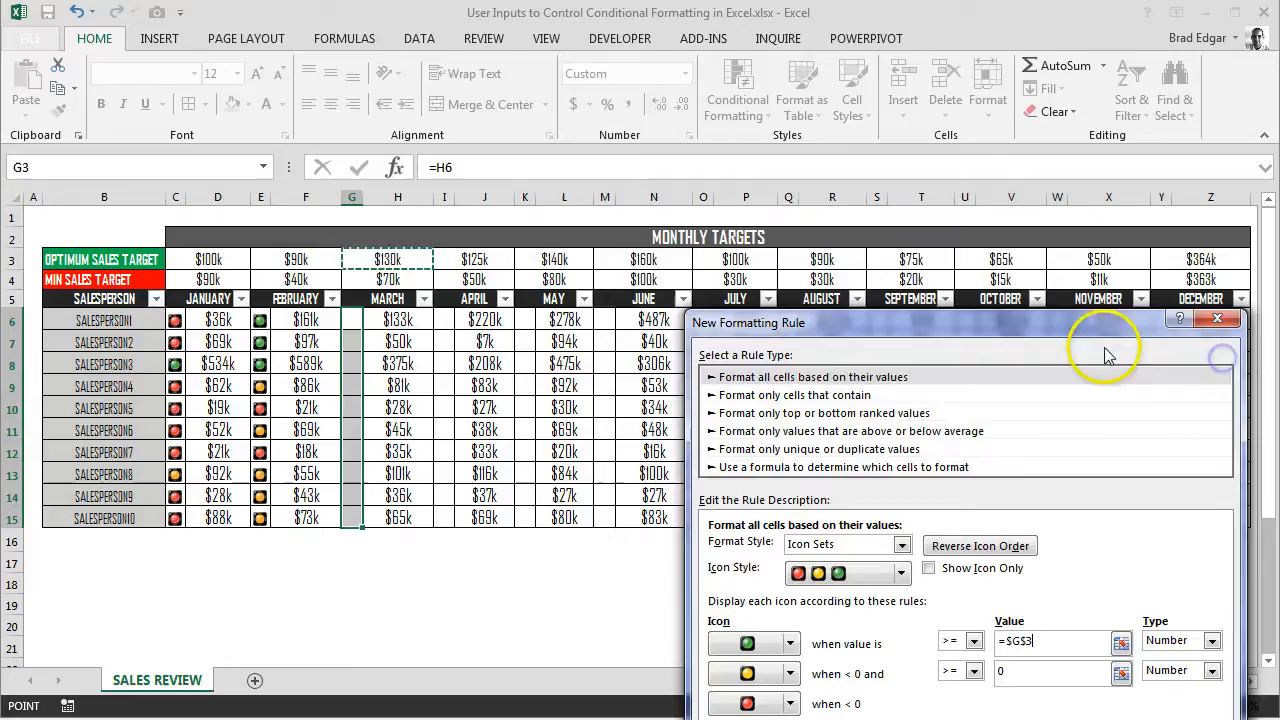
{"action": "mouse_move", "coordinate": [405, 290]}
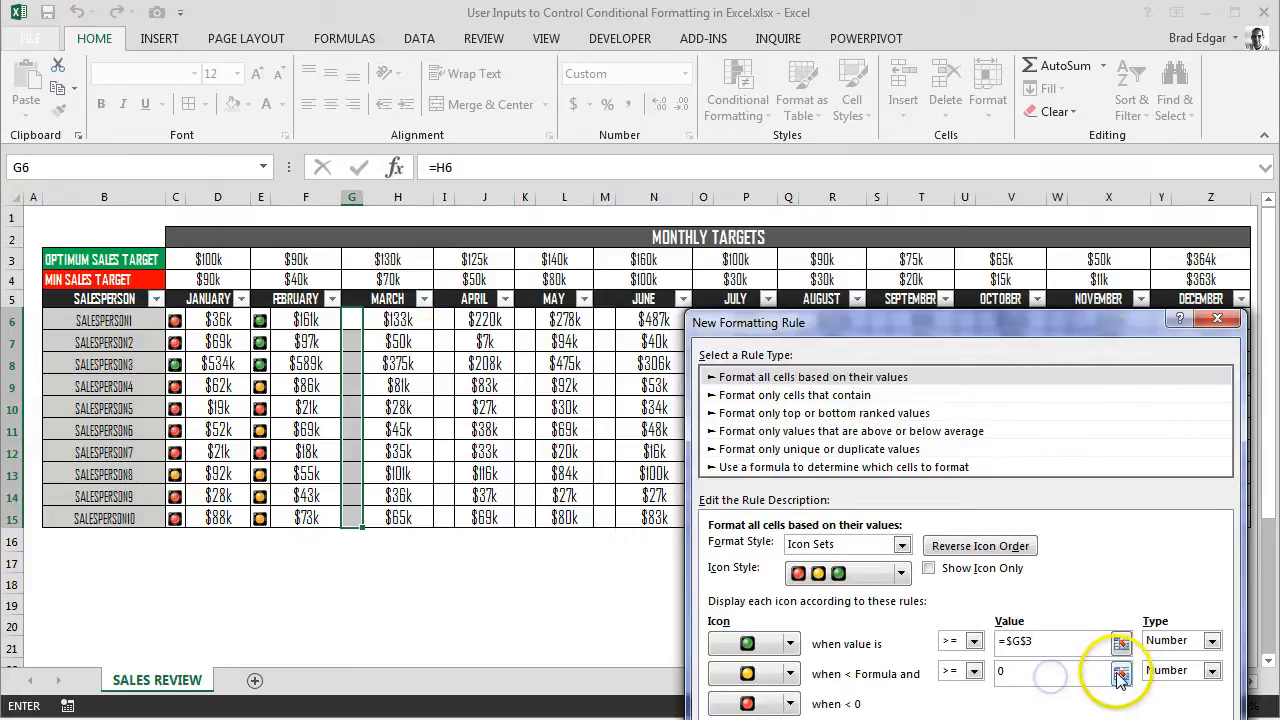
{"action": "left_click", "coordinate": [1120, 672]}
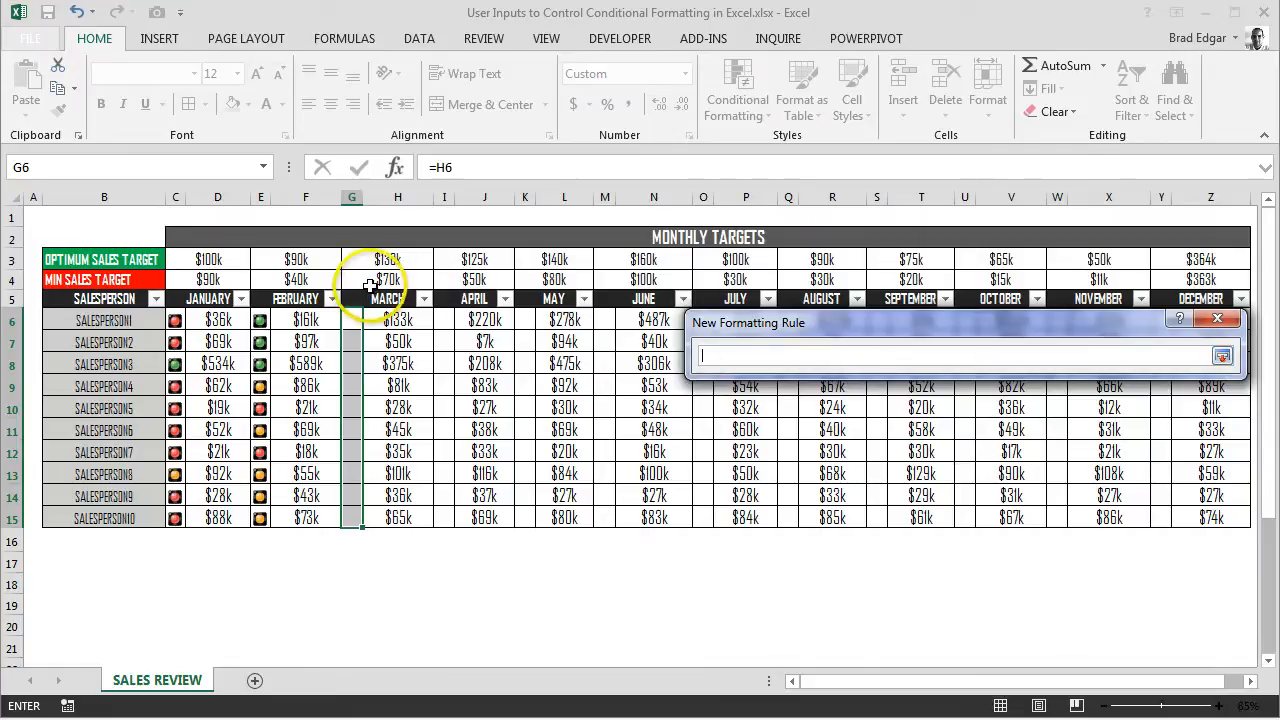
{"action": "left_click", "coordinate": [1222, 355]}
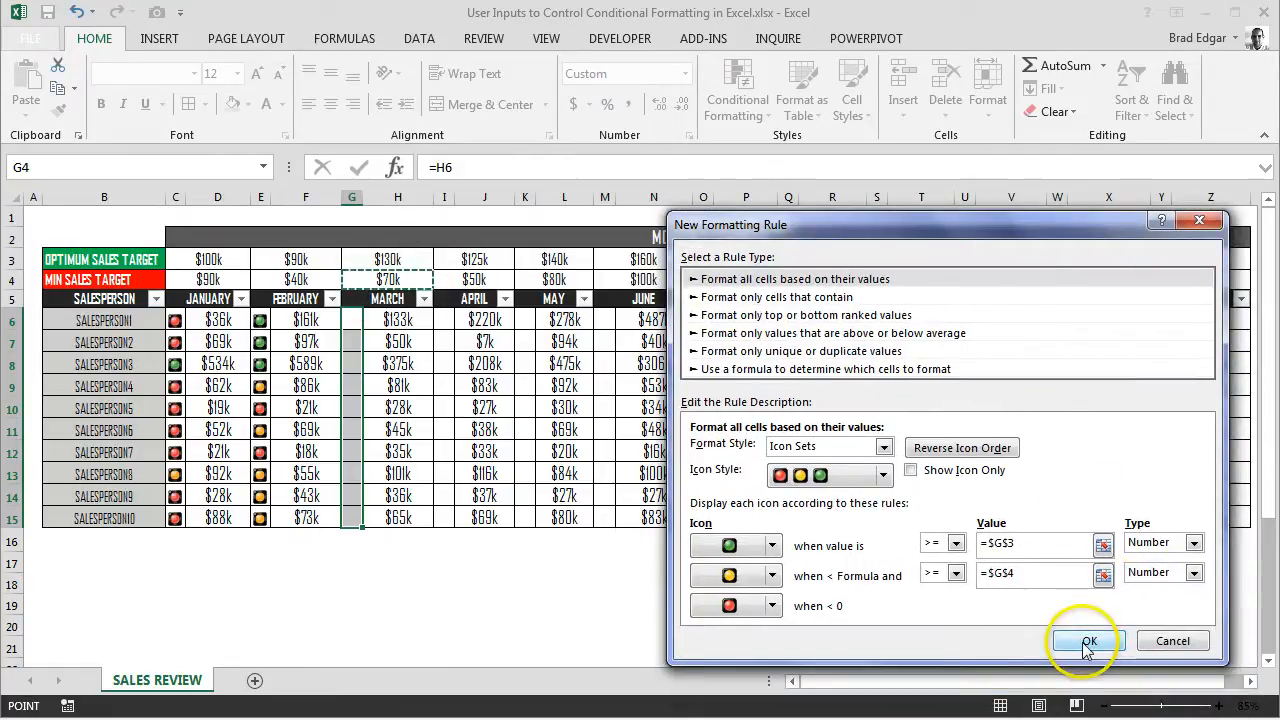
{"action": "left_click", "coordinate": [1088, 640]}
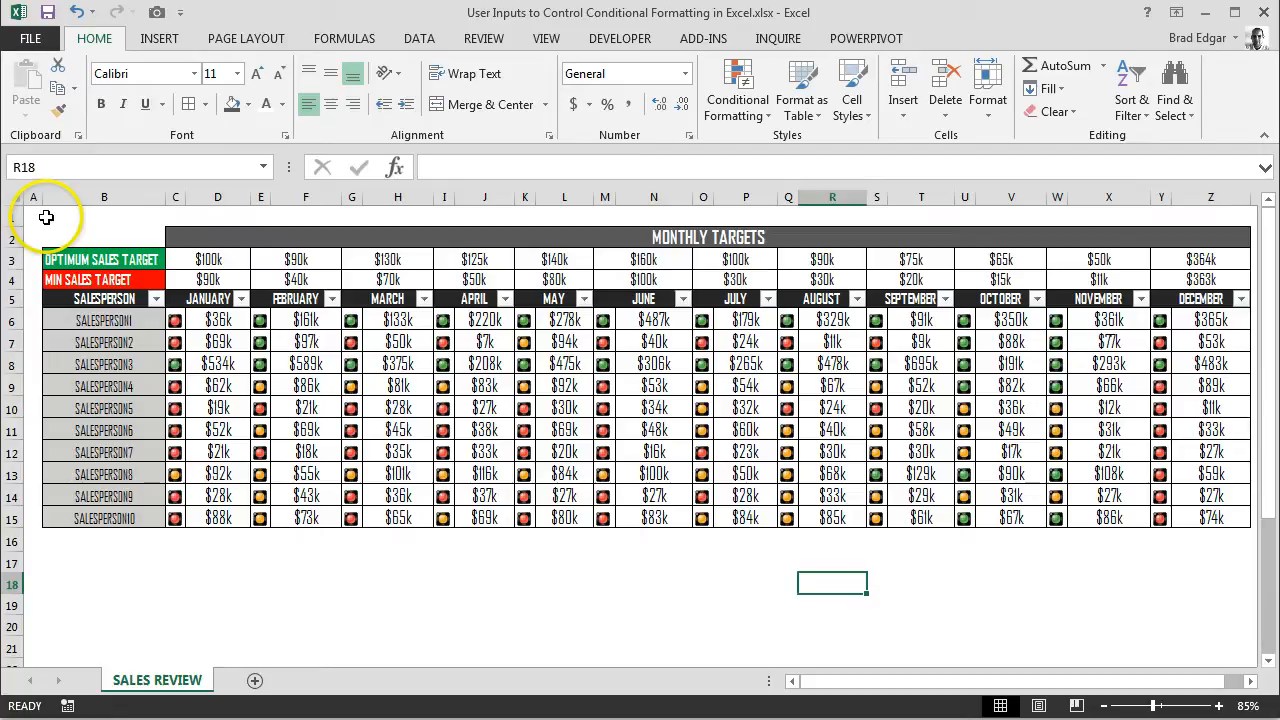
{"action": "mouse_move", "coordinate": [842, 532]}
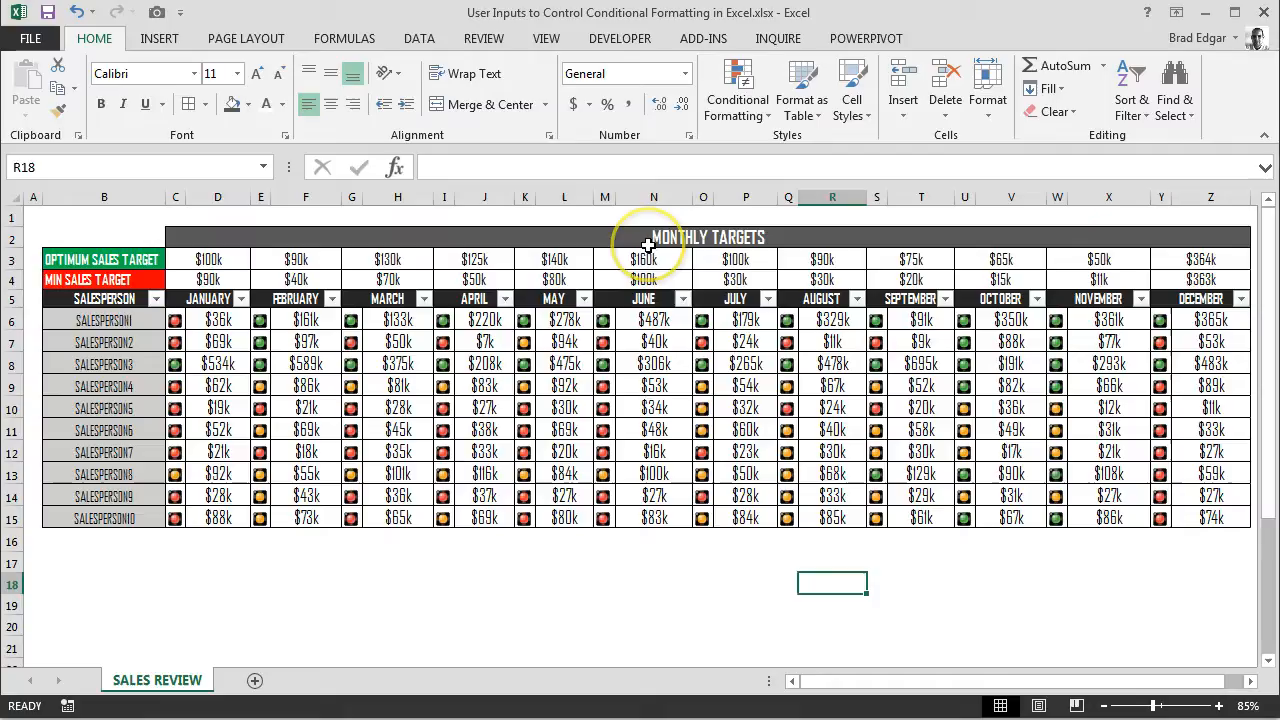
{"action": "mouse_move", "coordinate": [615, 280]}
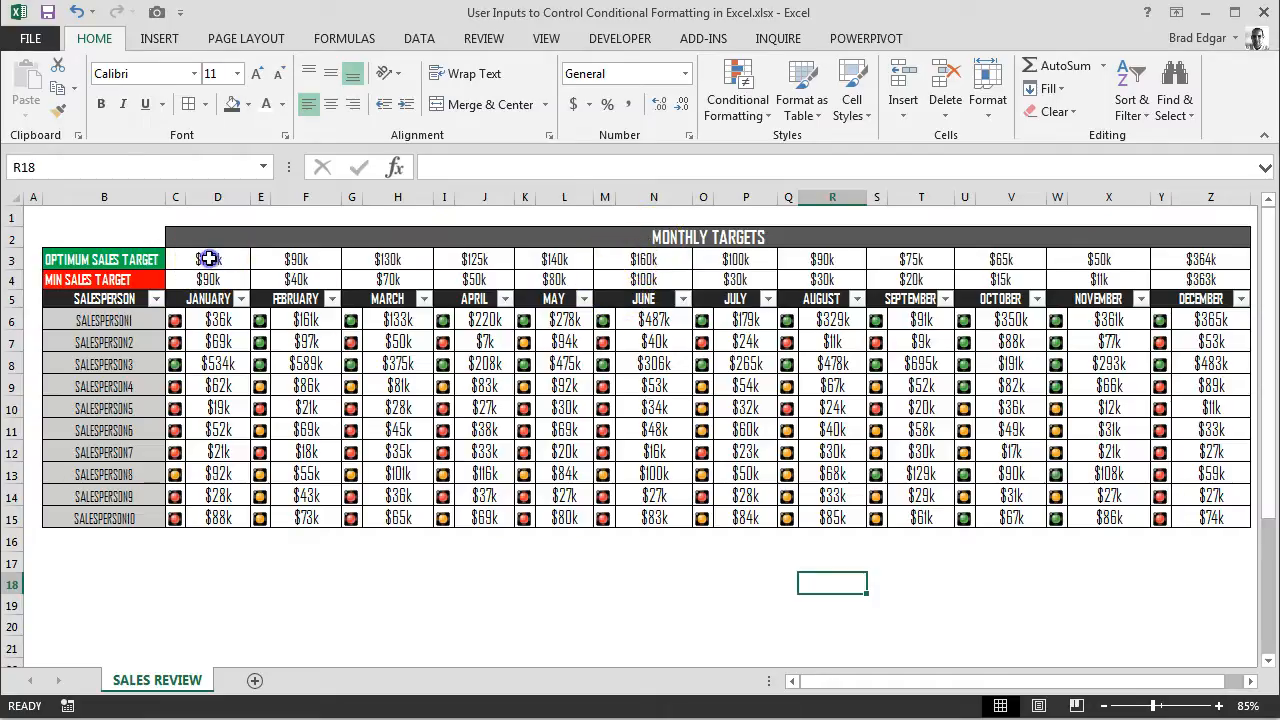
Select January's optimum target cell C3 to change it.
{"action": "left_click", "coordinate": [208, 259]}
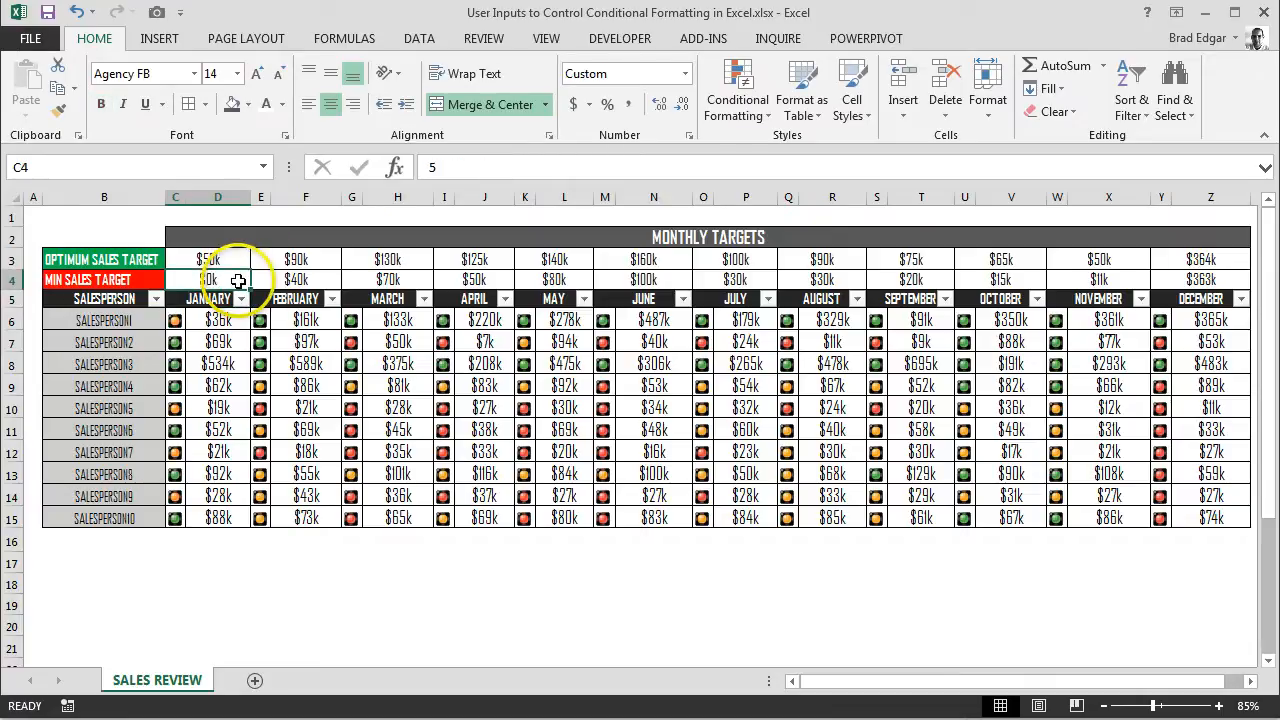
Set January's minimum target to 5000 and its optimum target in C3 to 19000.
{"action": "type", "text": "000"}
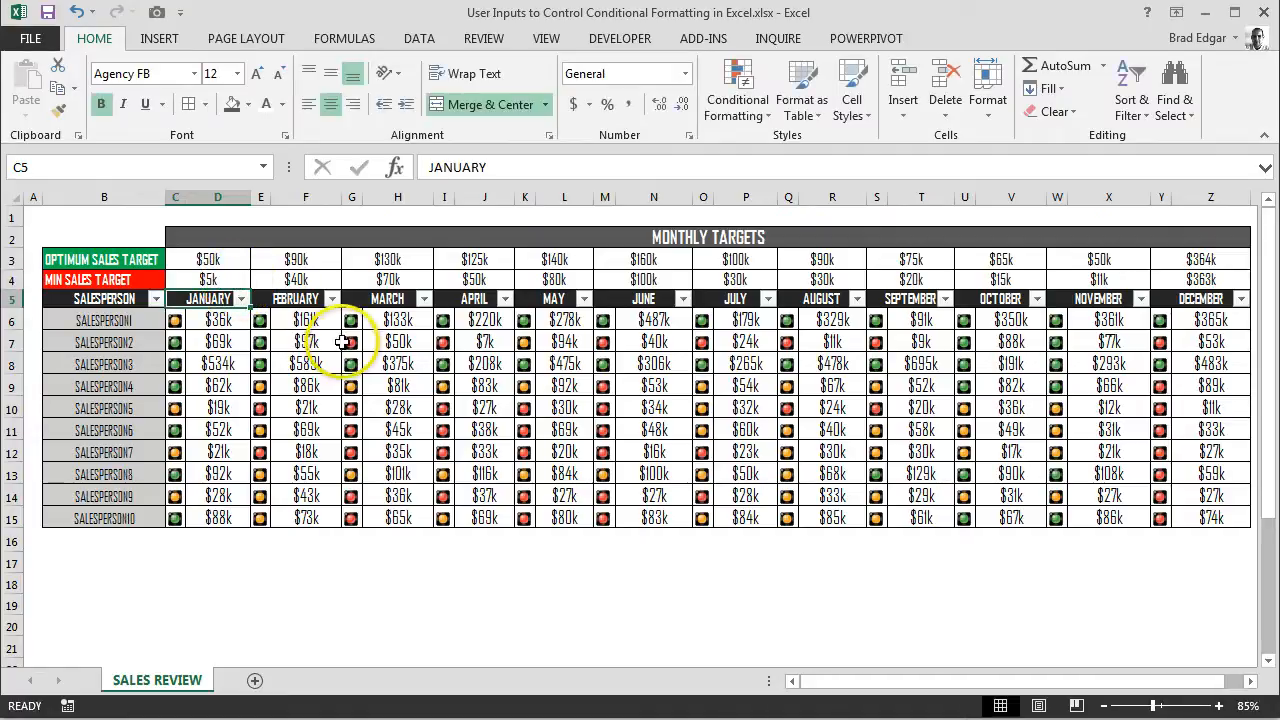
{"action": "mouse_move", "coordinate": [270, 527]}
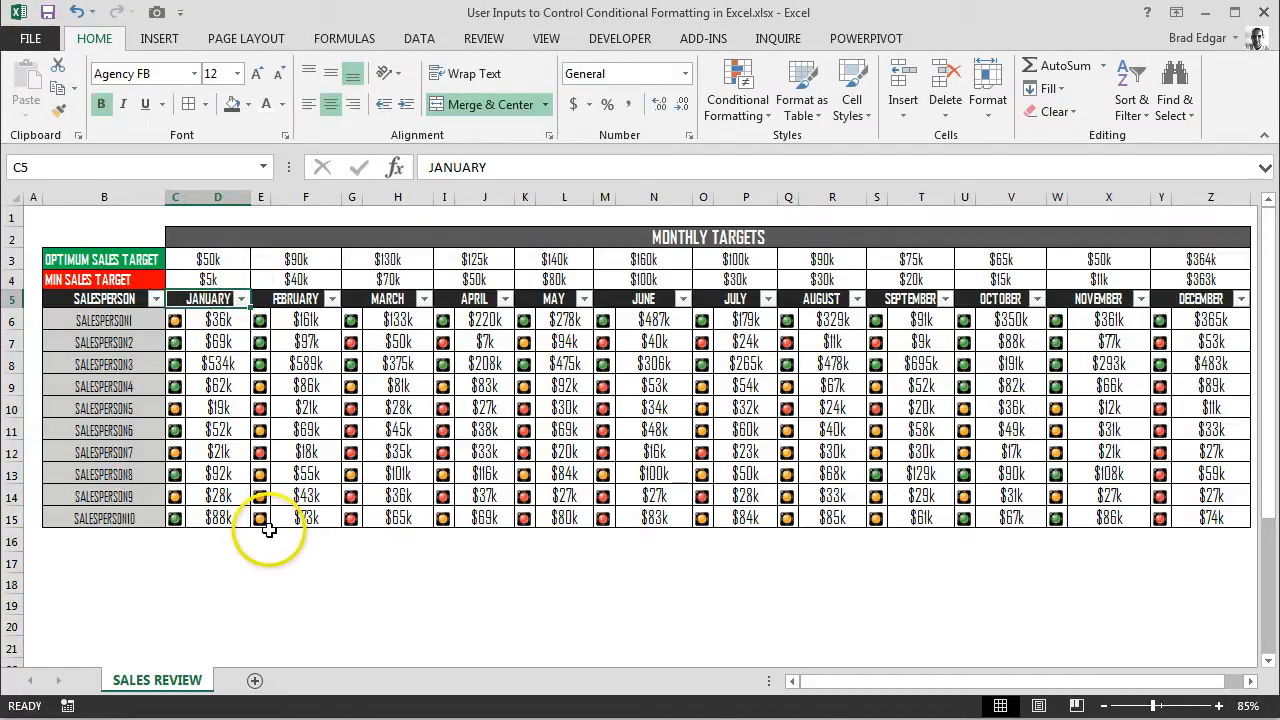
{"action": "mouse_move", "coordinate": [225, 260]}
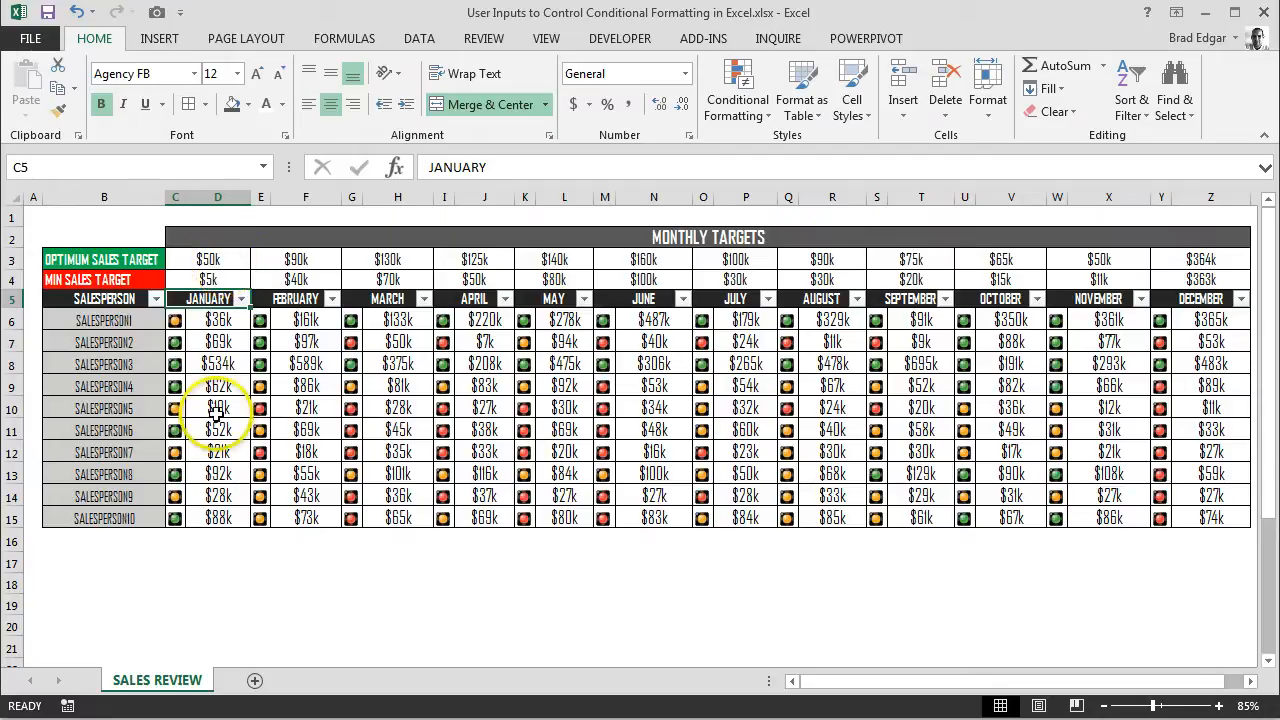
{"action": "left_click", "coordinate": [210, 259]}
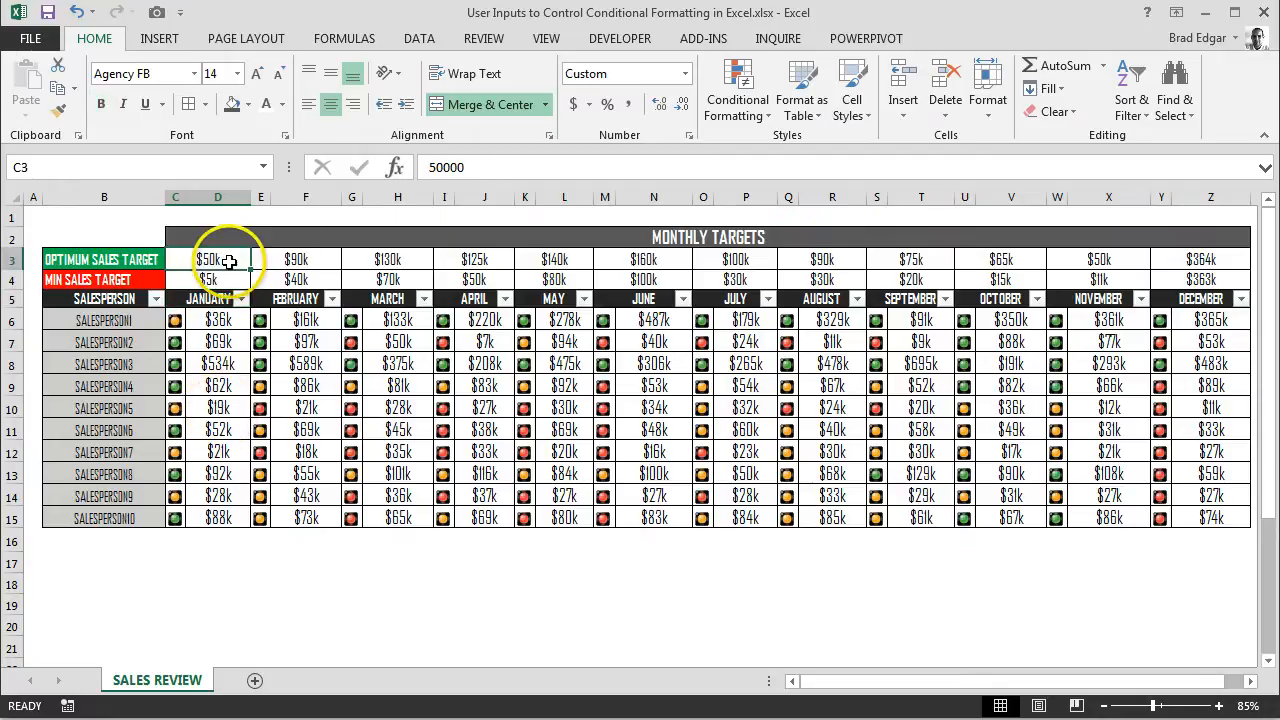
{"action": "type", "text": "19"}
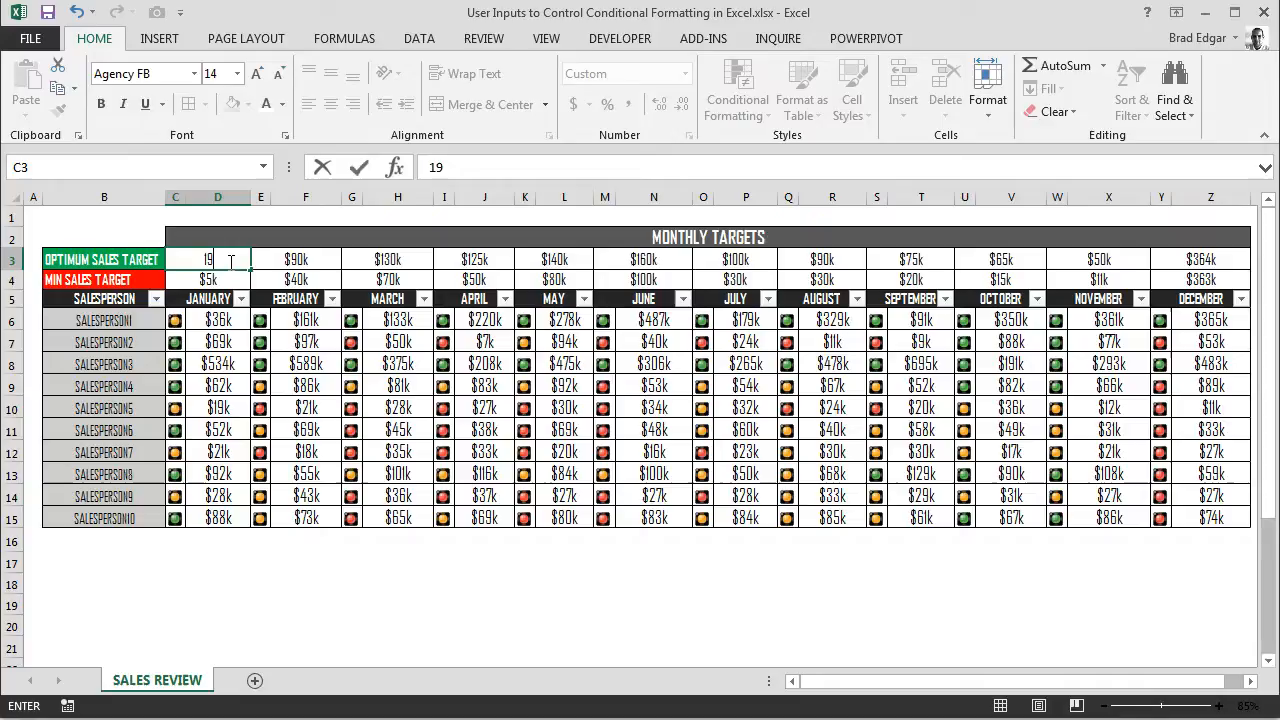
{"action": "key", "text": "Return"}
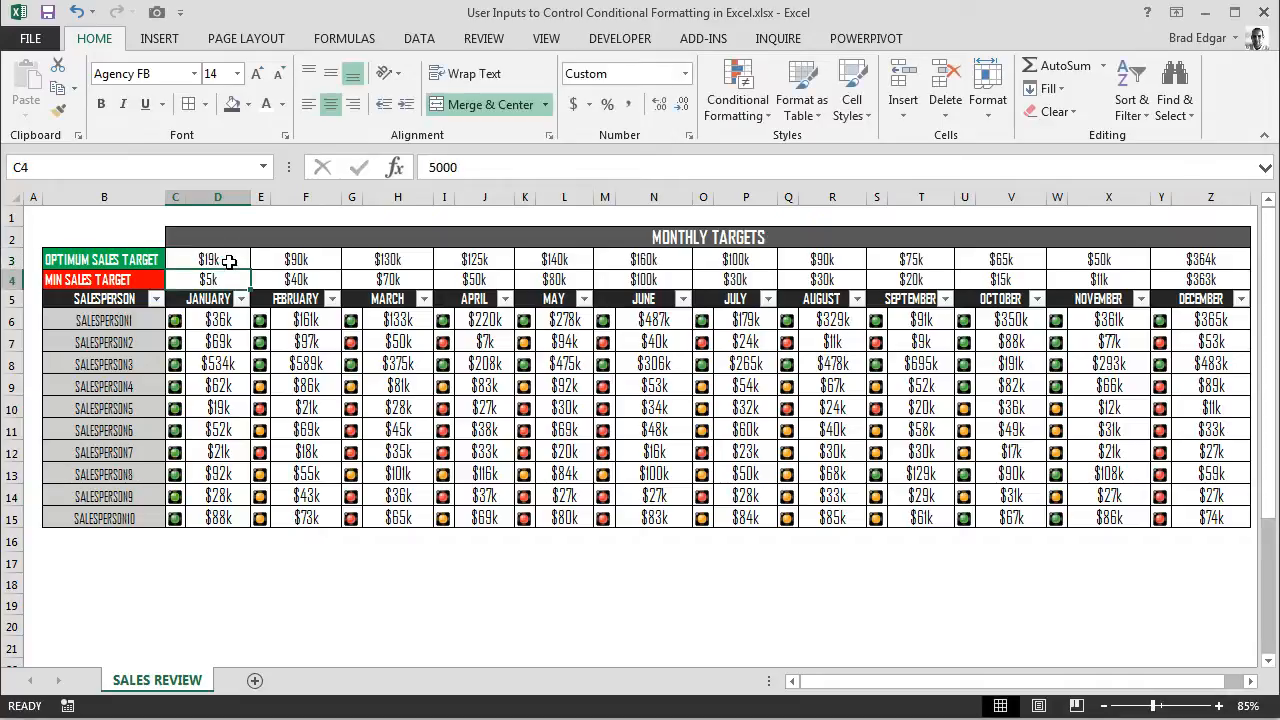
{"action": "mouse_move", "coordinate": [408, 557]}
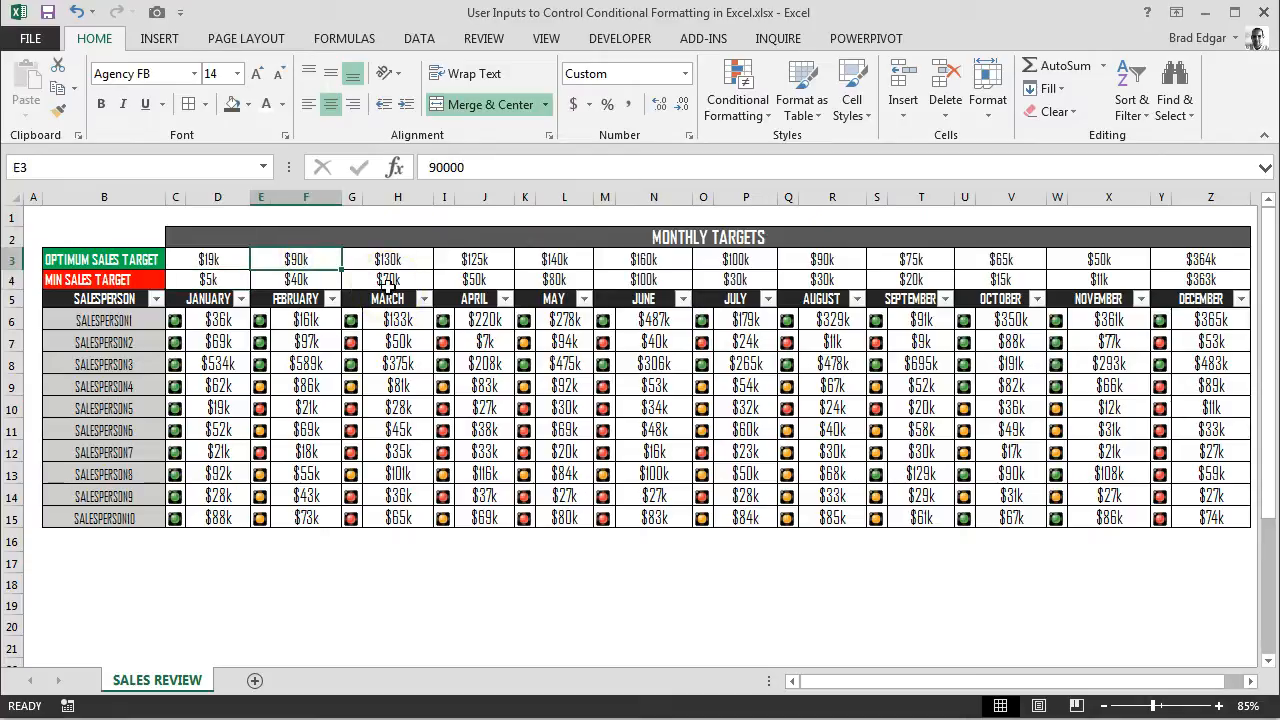
Enter February's new optimum target and confirm it.
{"action": "type", "text": "10000"}
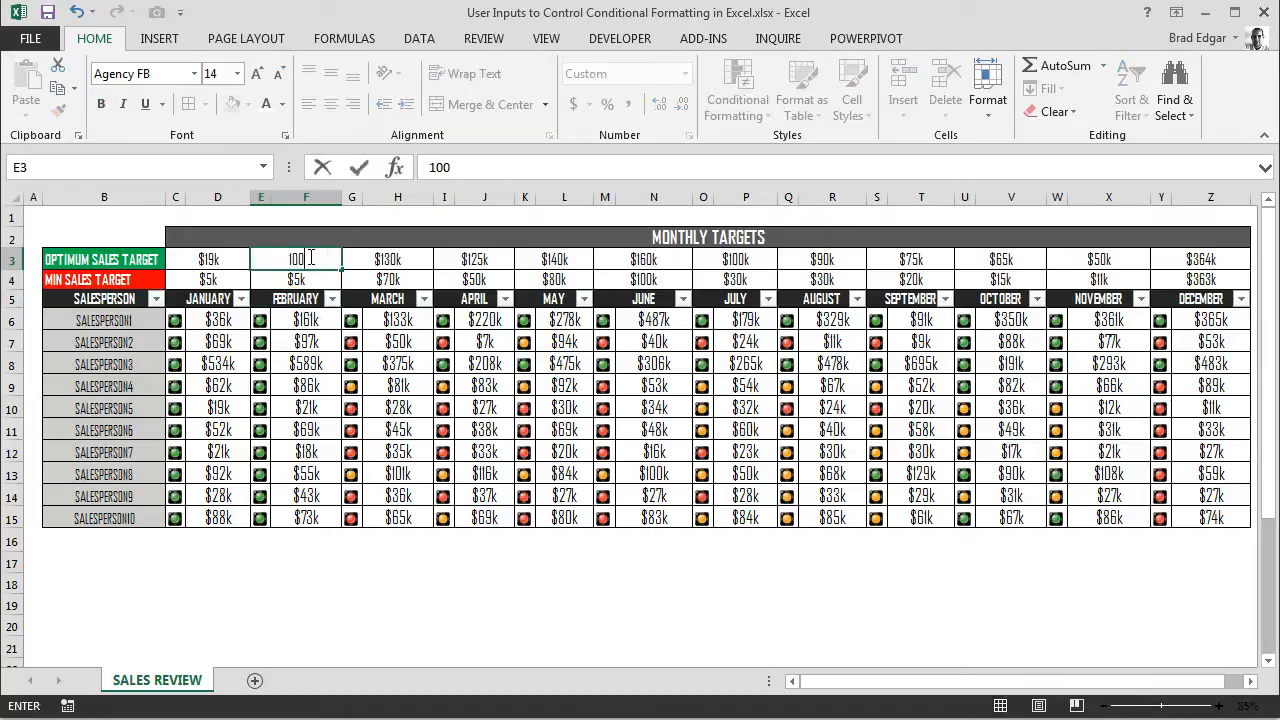
{"action": "key", "text": "Return"}
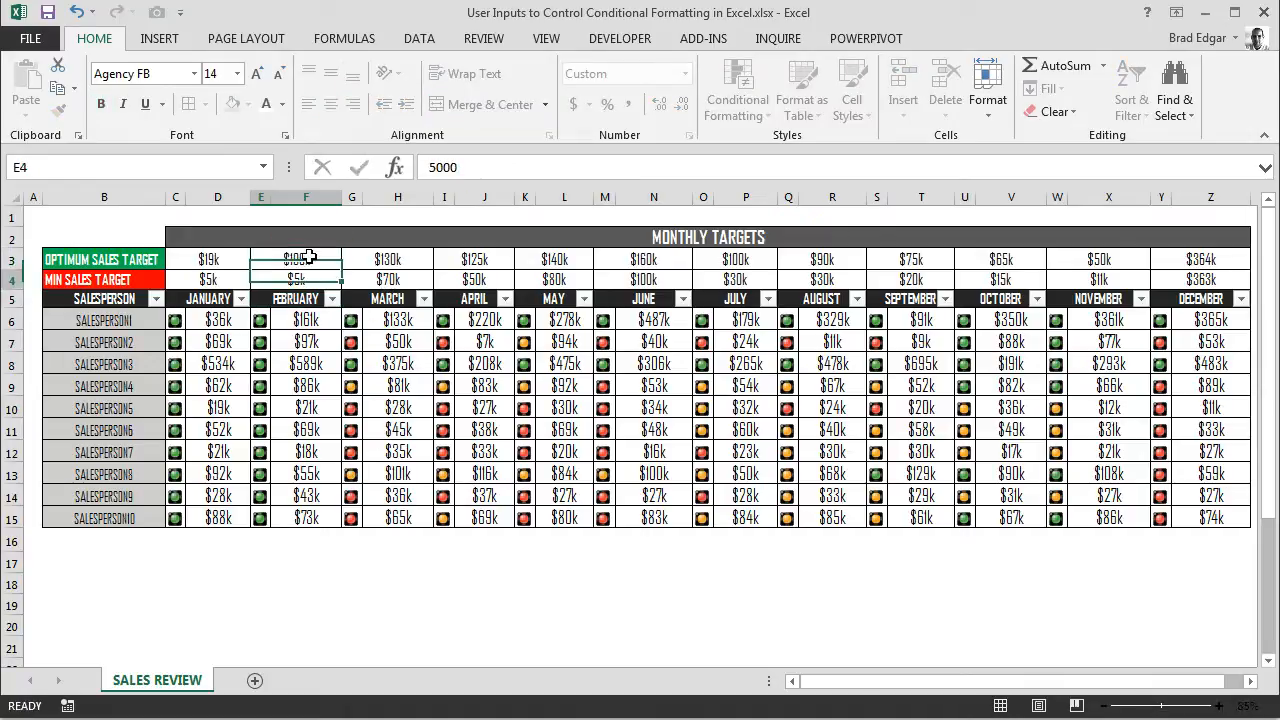